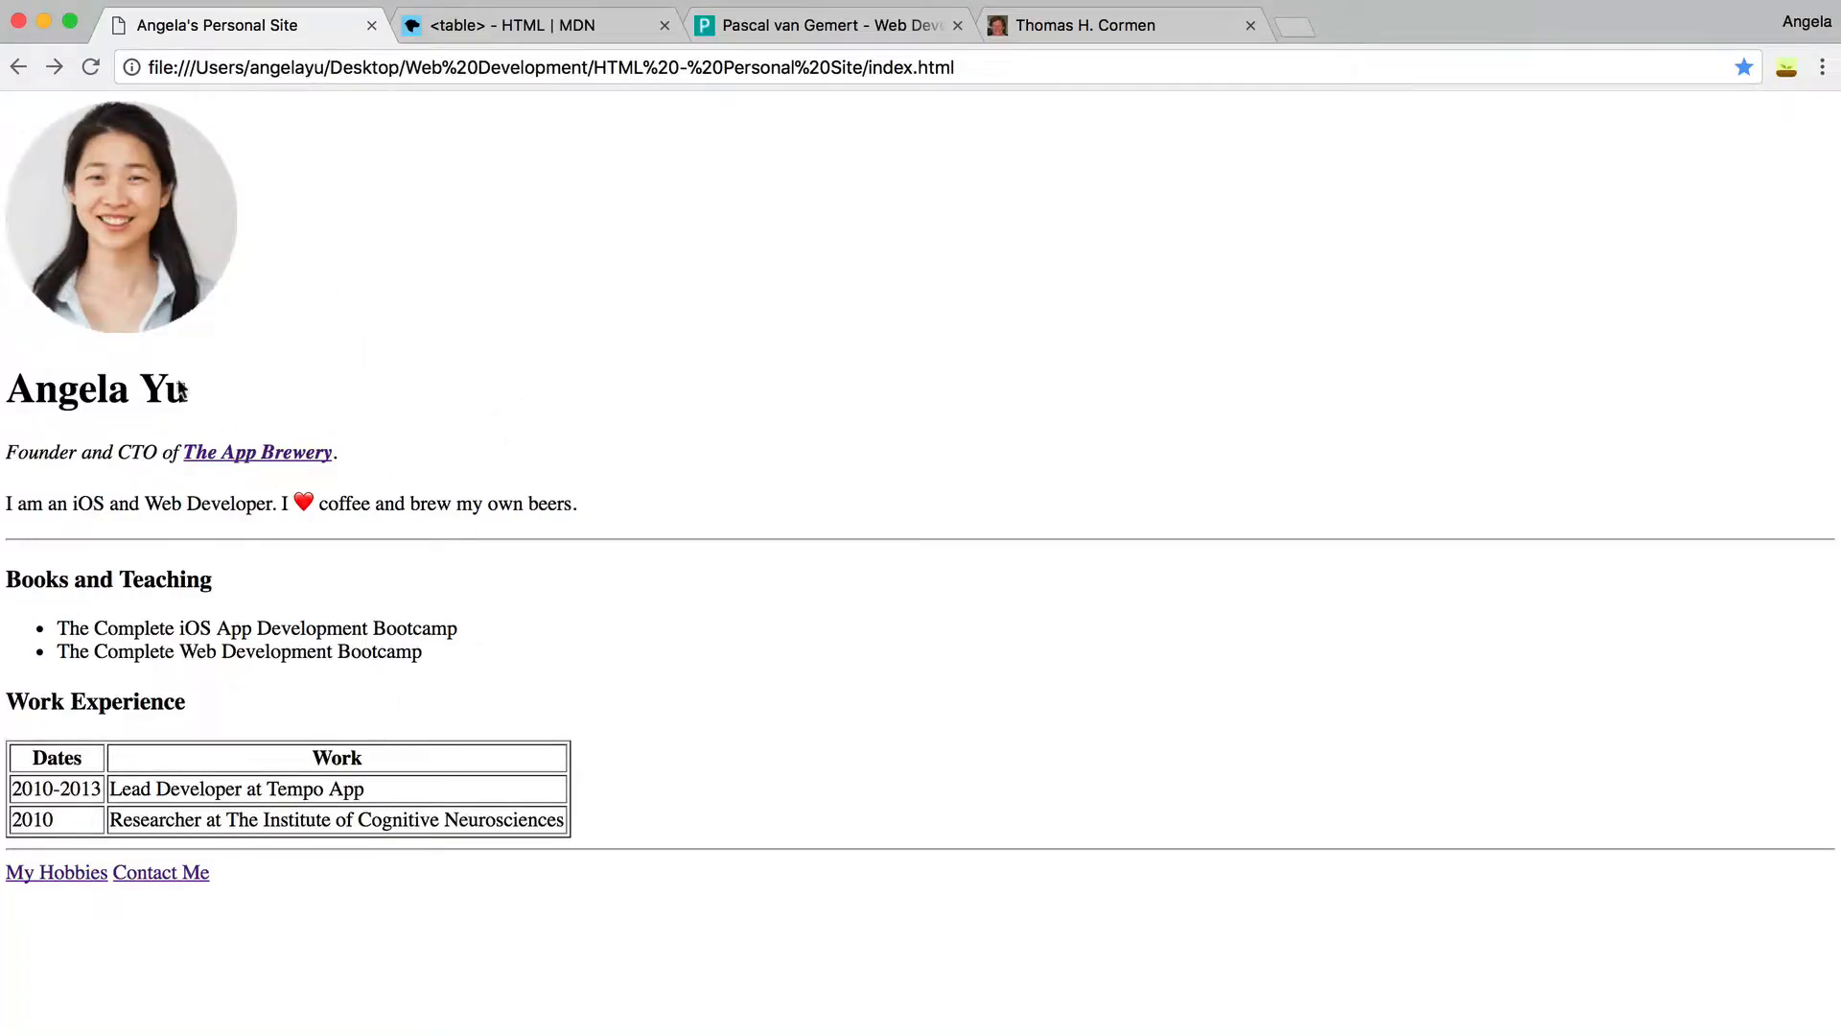
Compare the professor's homepage layout and review the name, title and blurb text on the personal site.
click(1088, 24)
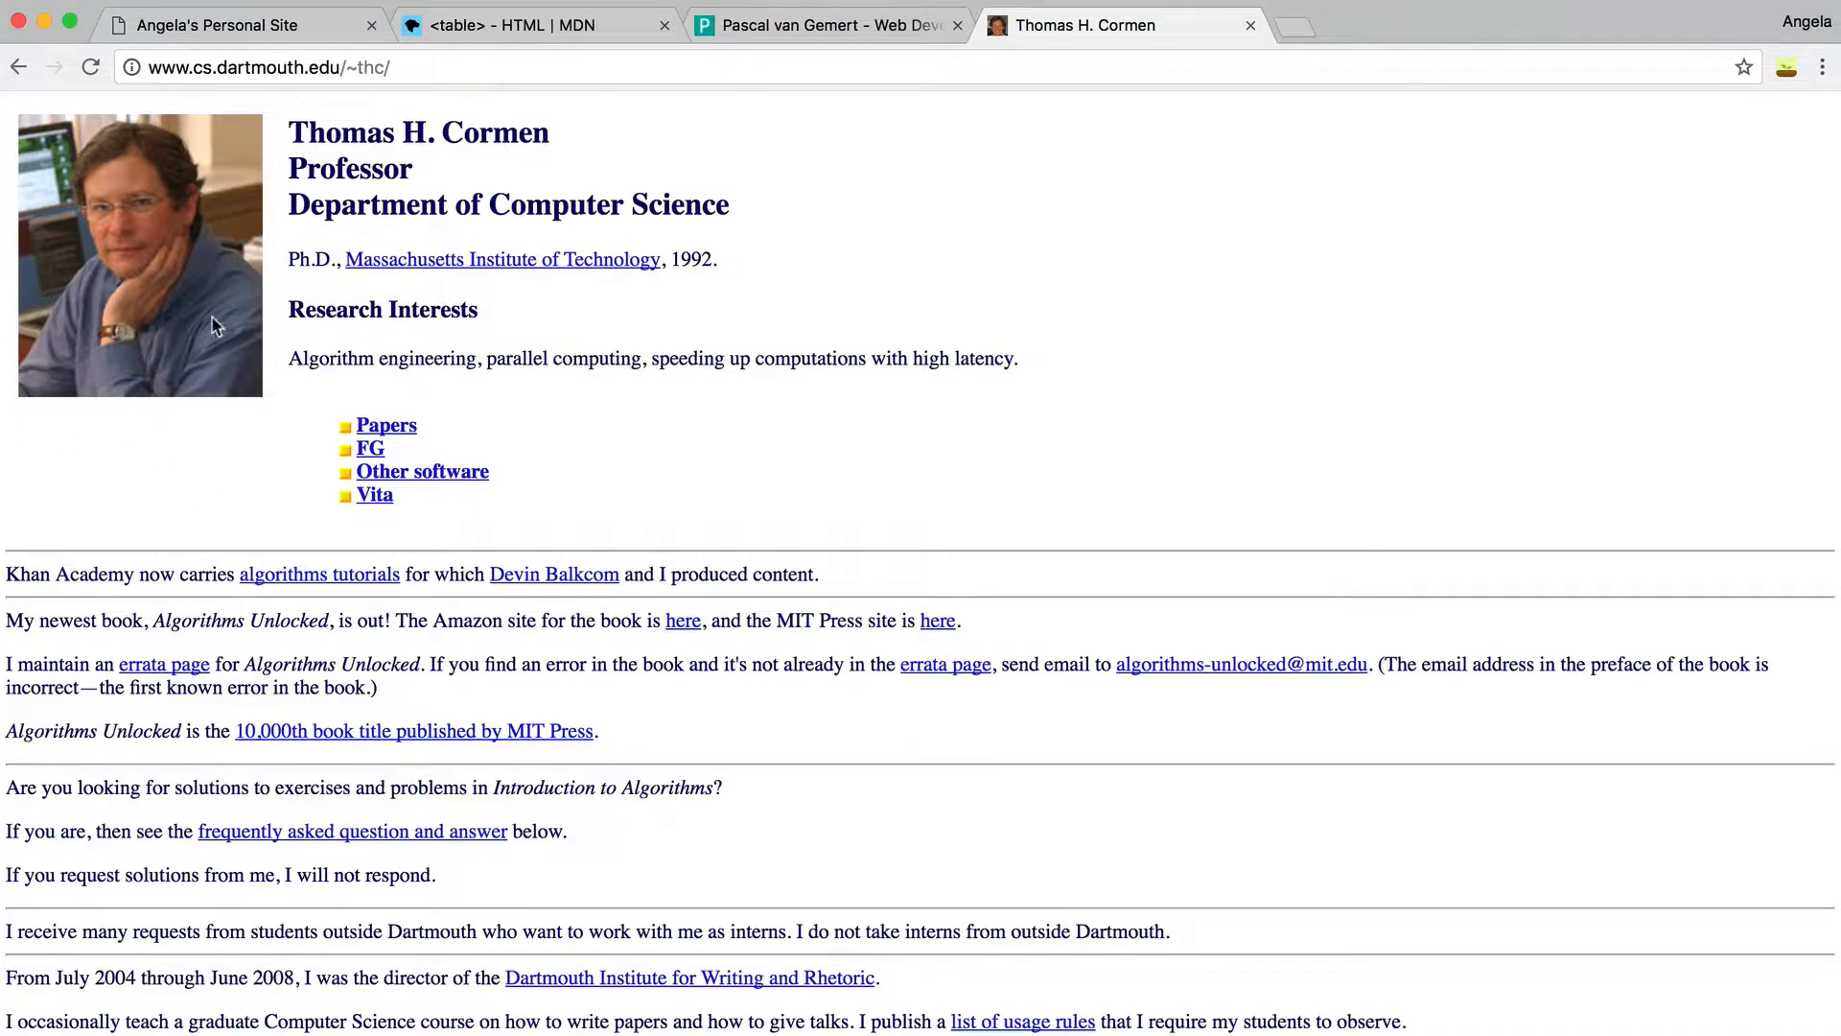
mouse_move(379, 388)
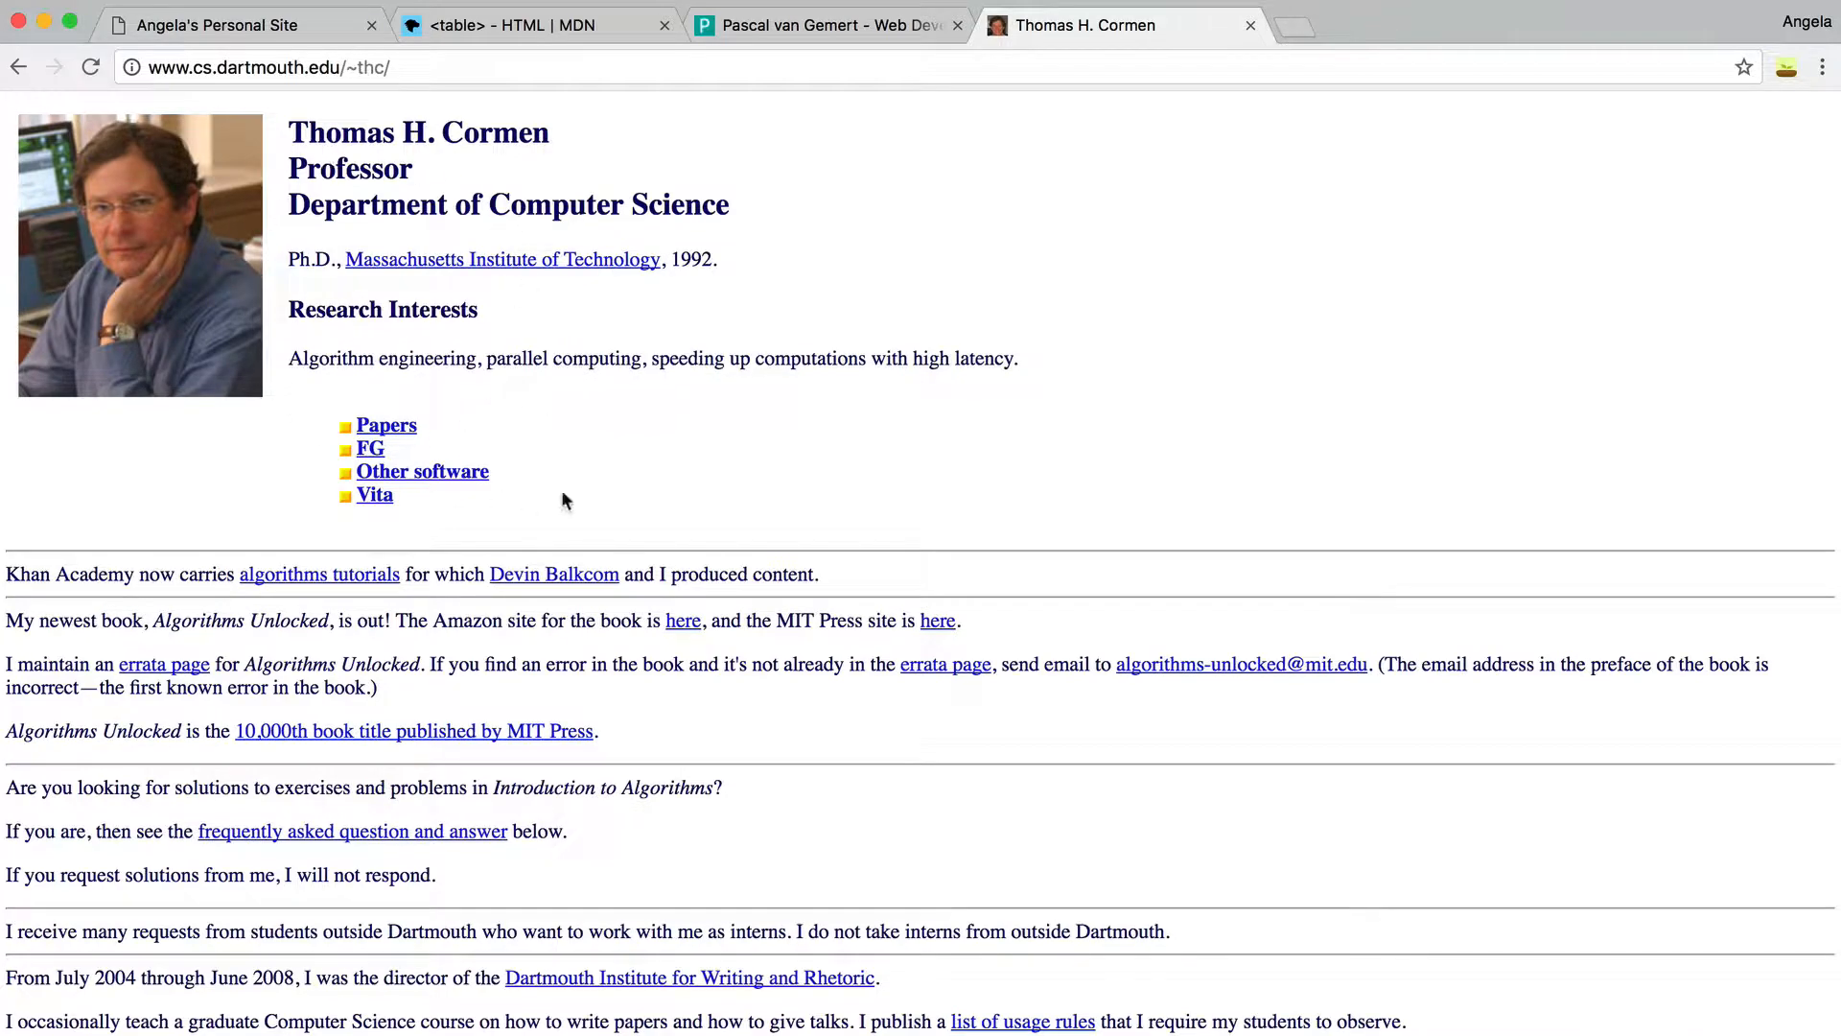
mouse_move(2, 269)
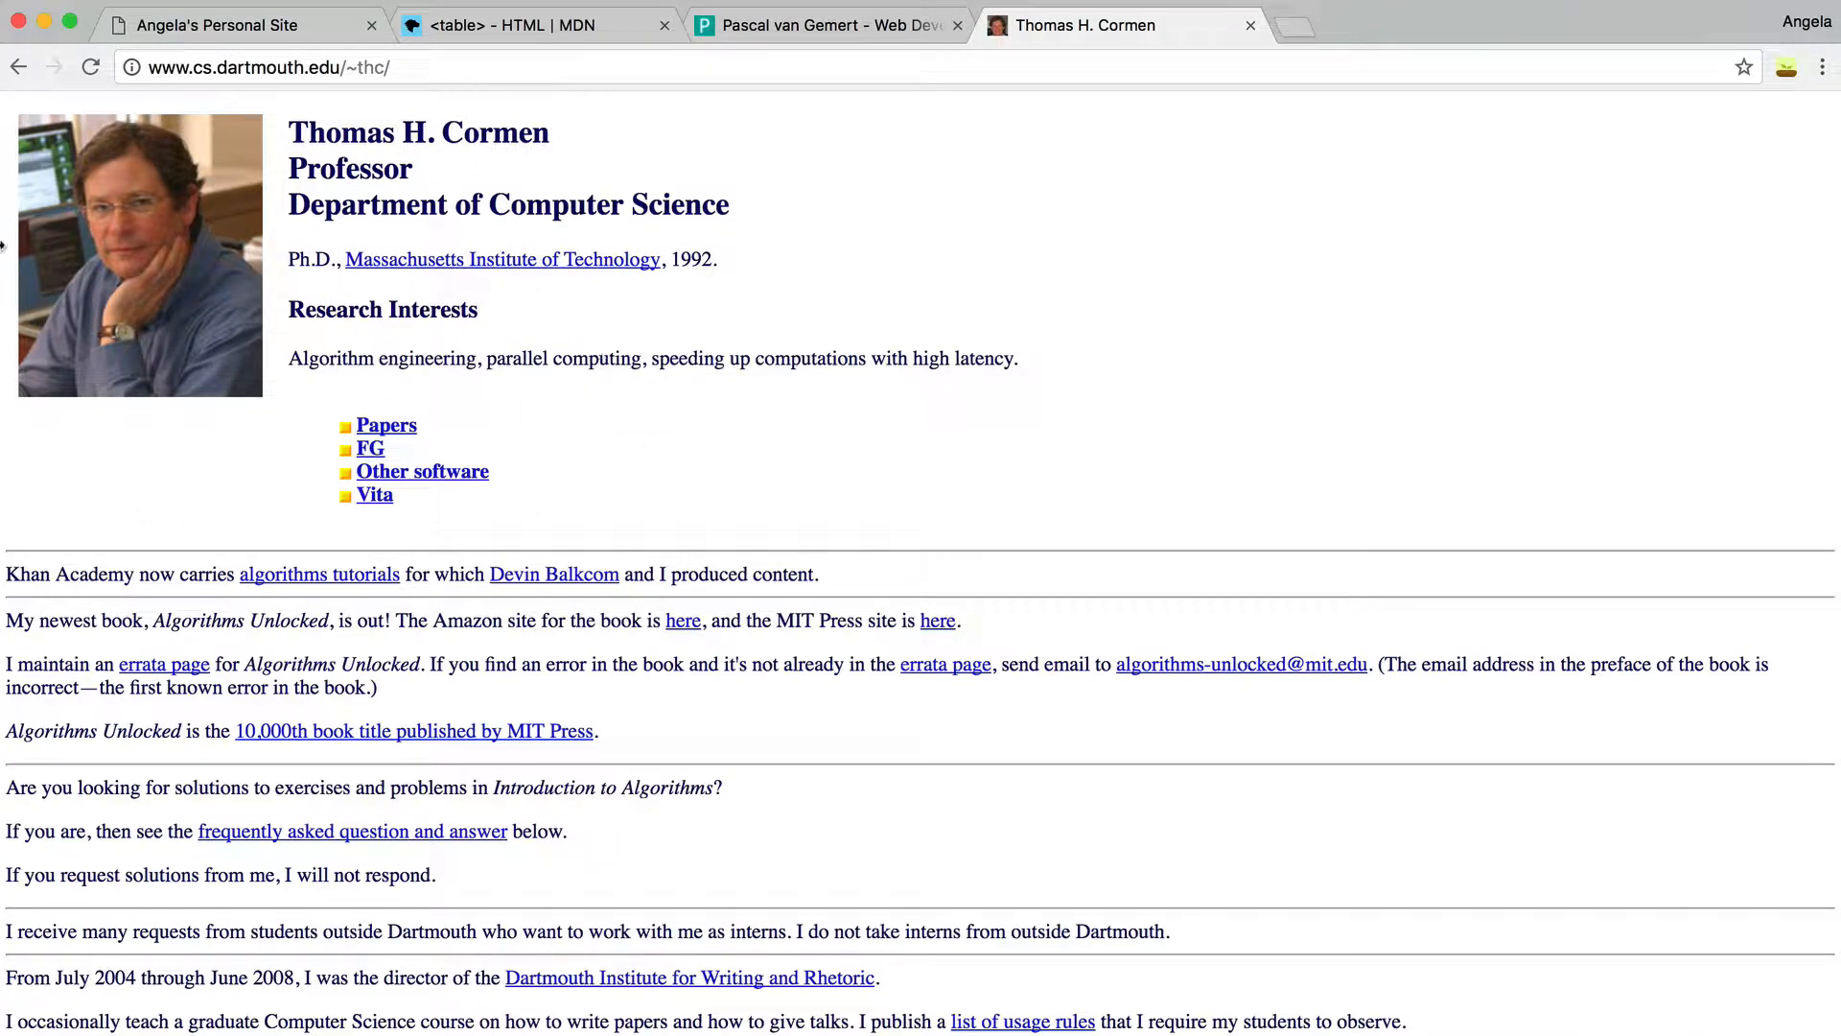
click(240, 25)
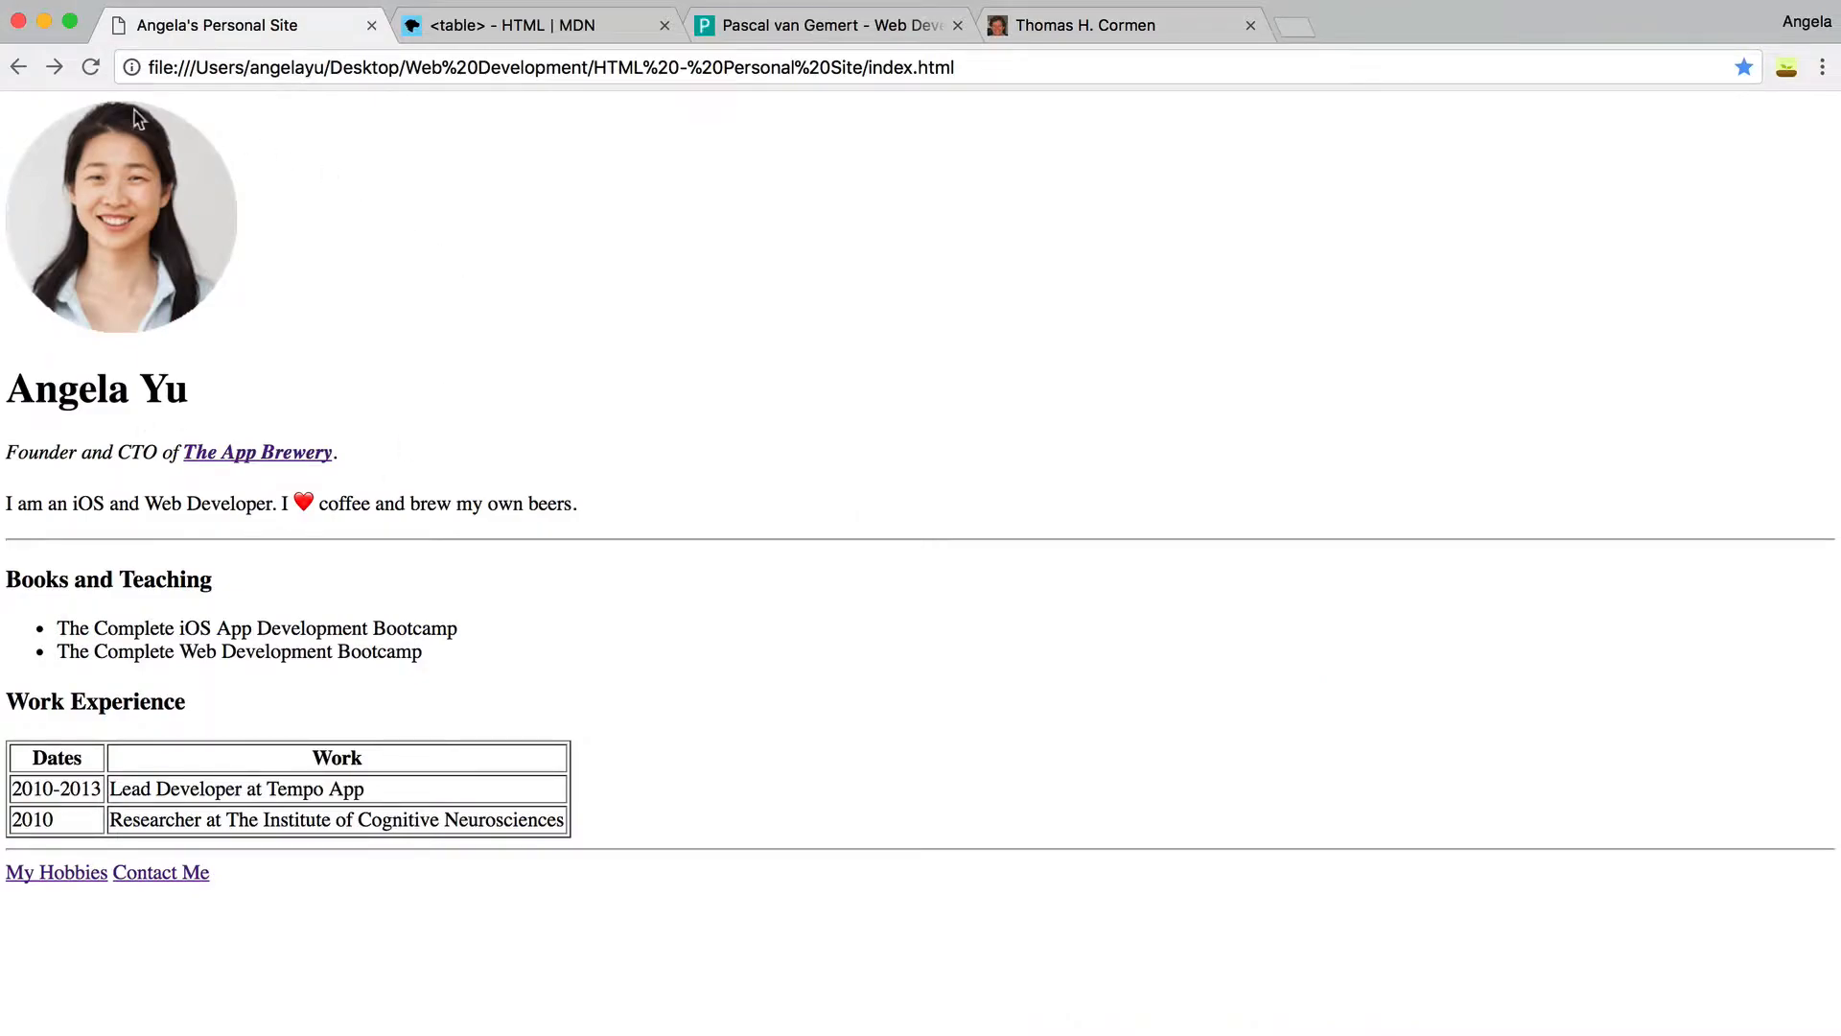
mouse_move(65, 437)
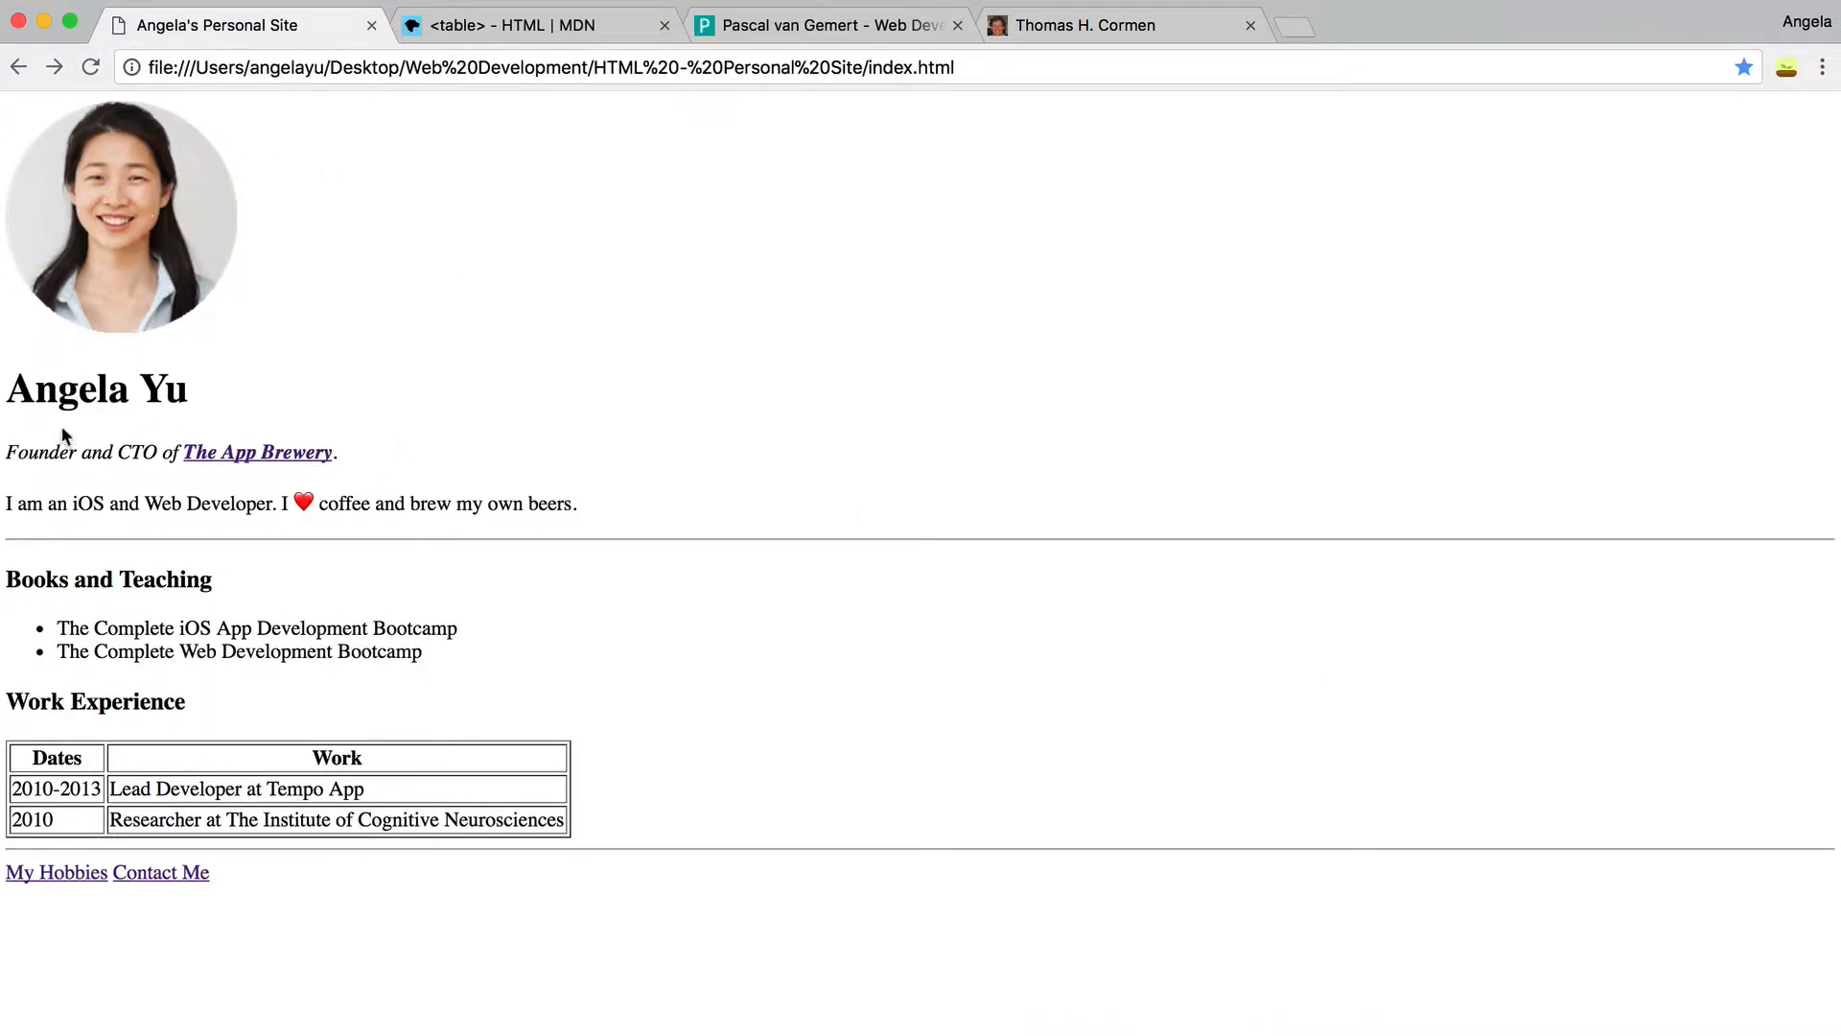
drag(5, 389, 577, 502)
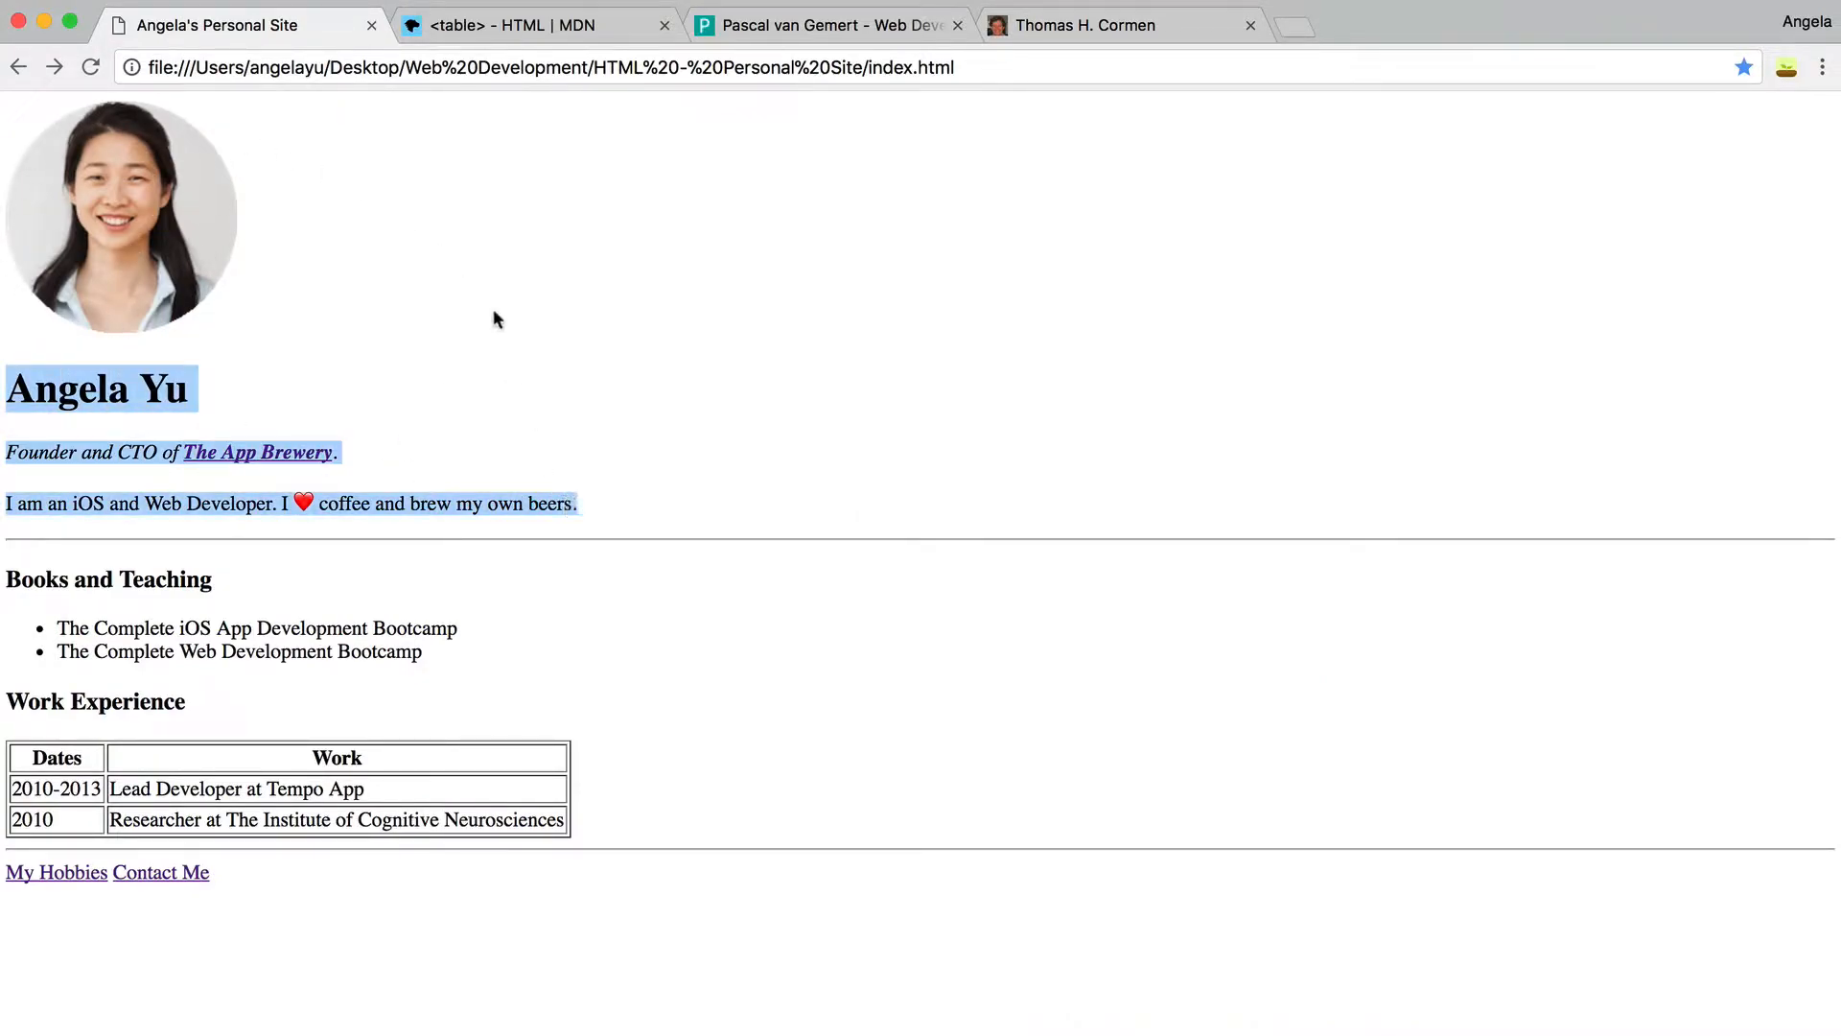
mouse_move(587, 199)
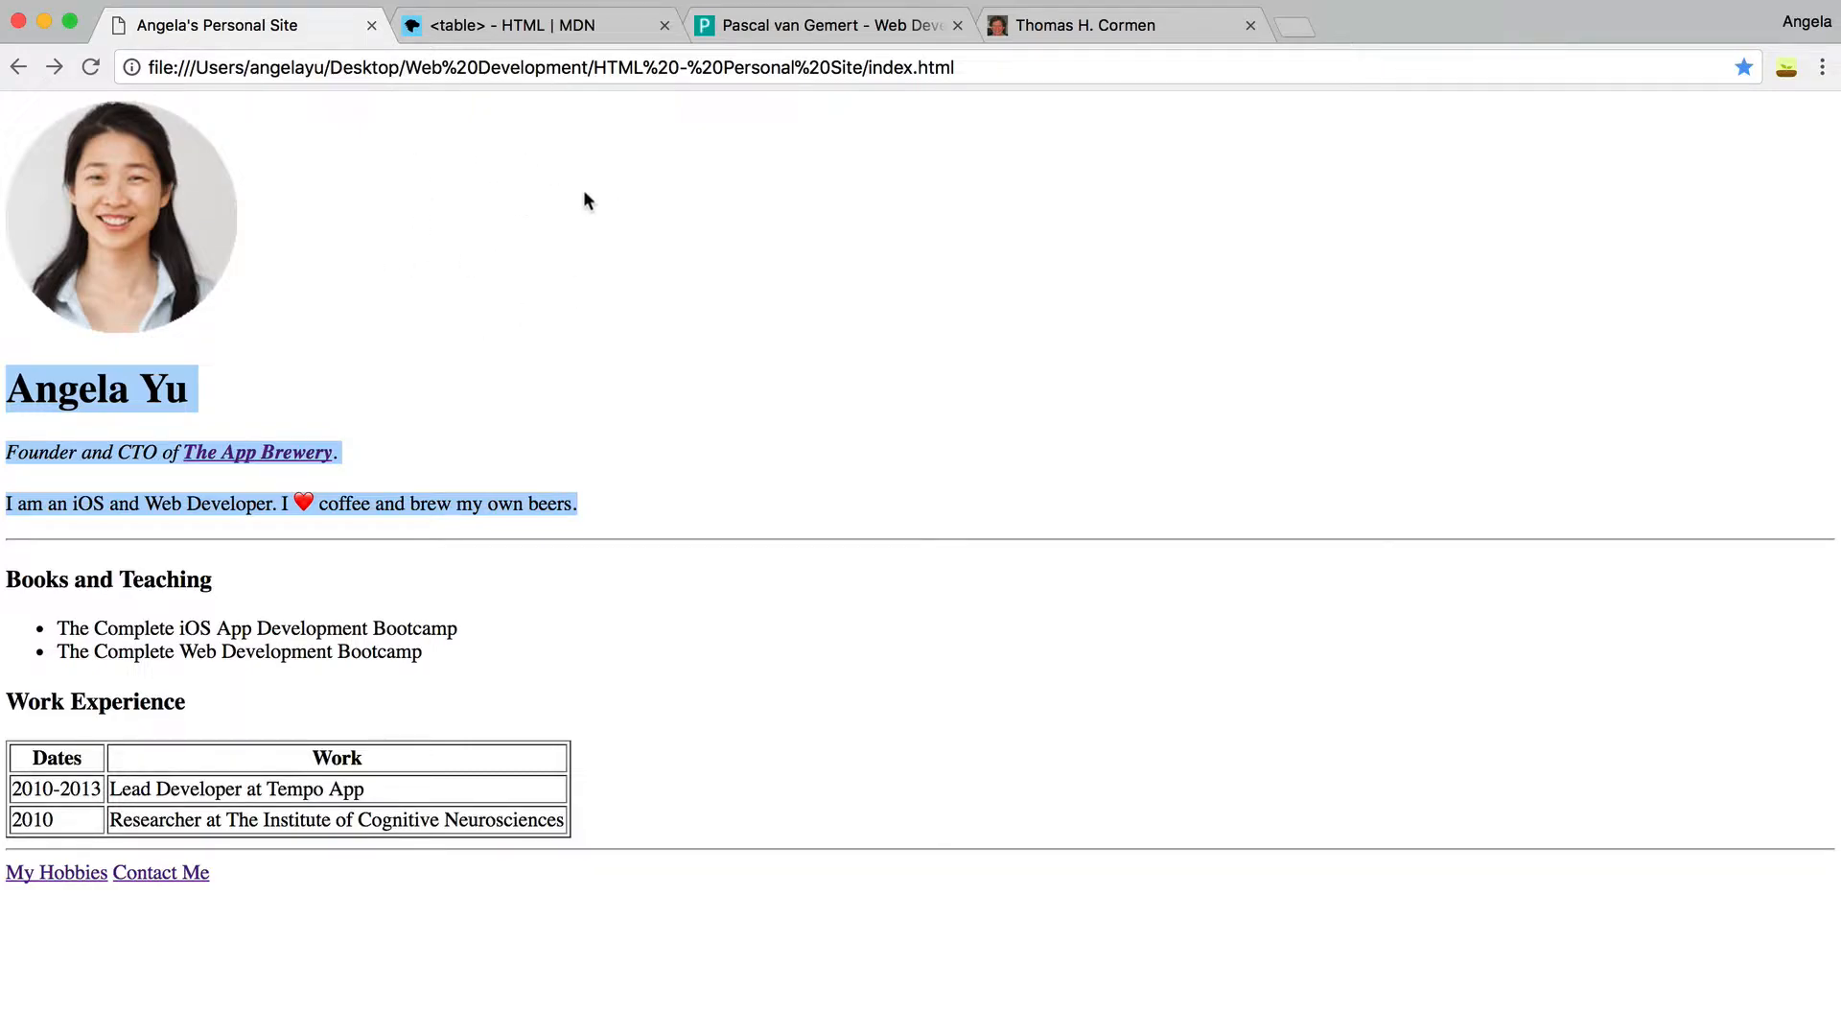
click(604, 309)
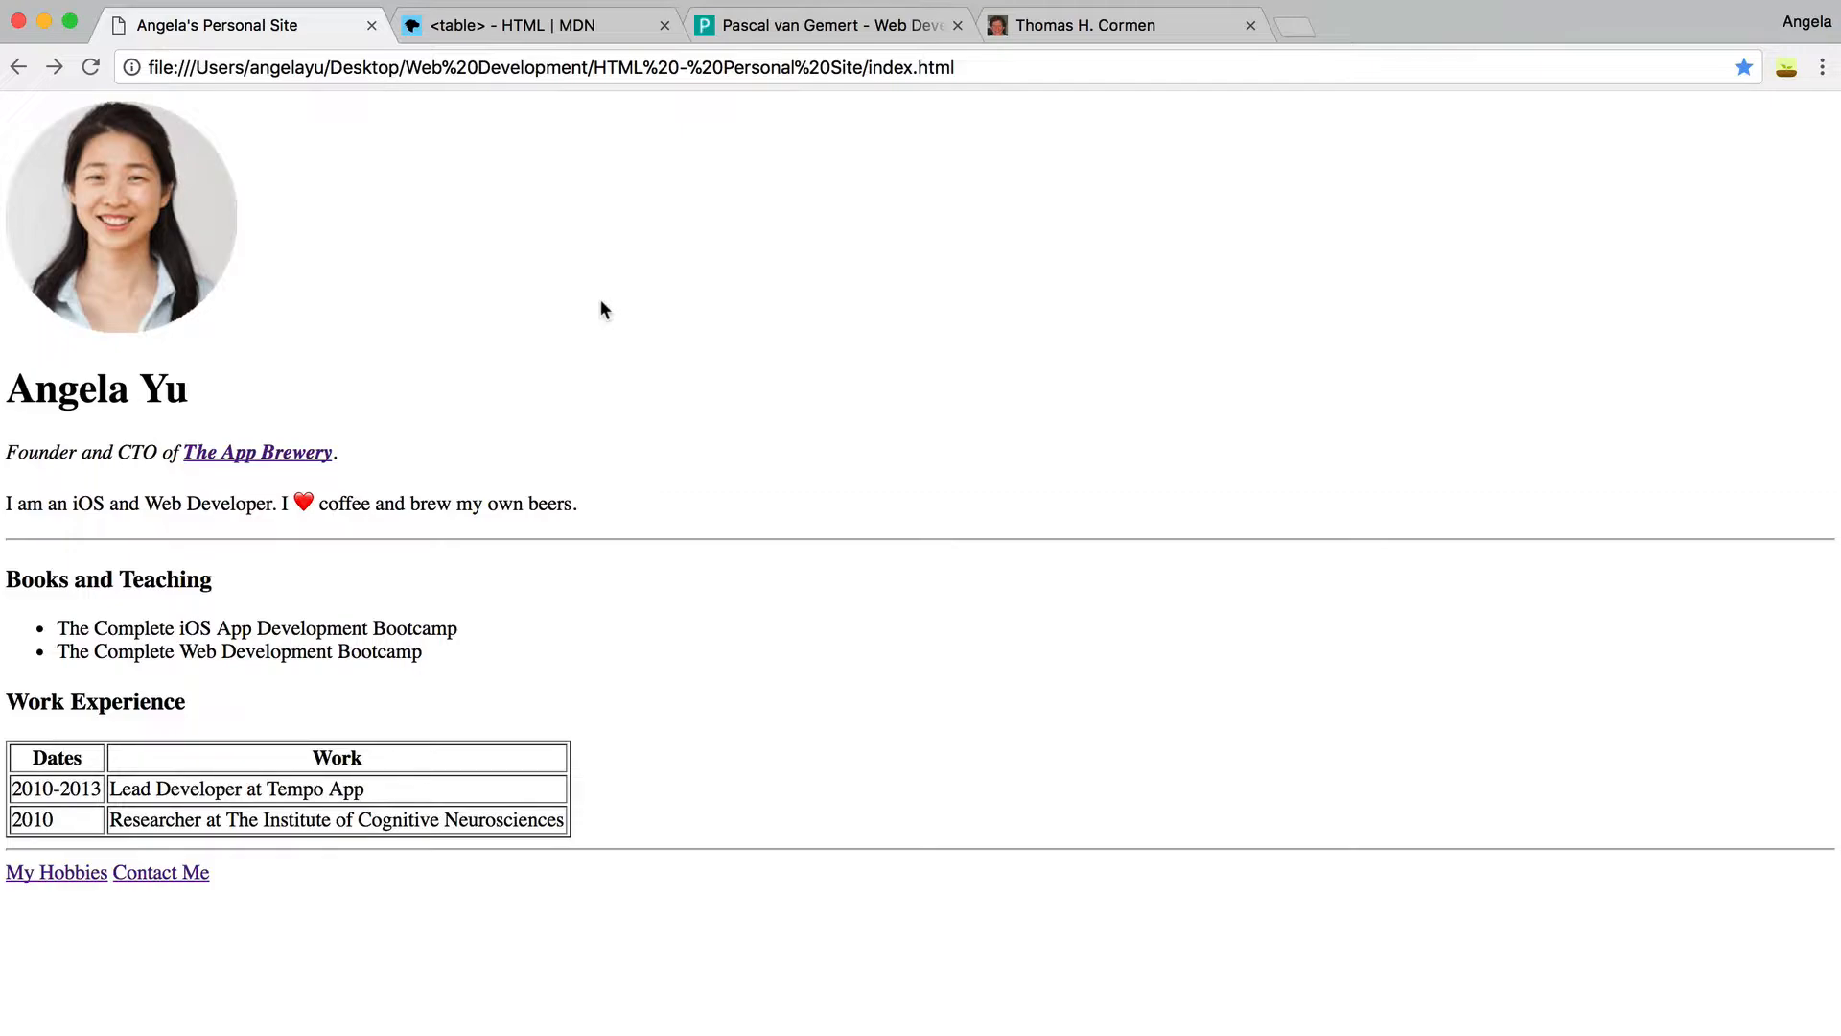
mouse_move(622, 515)
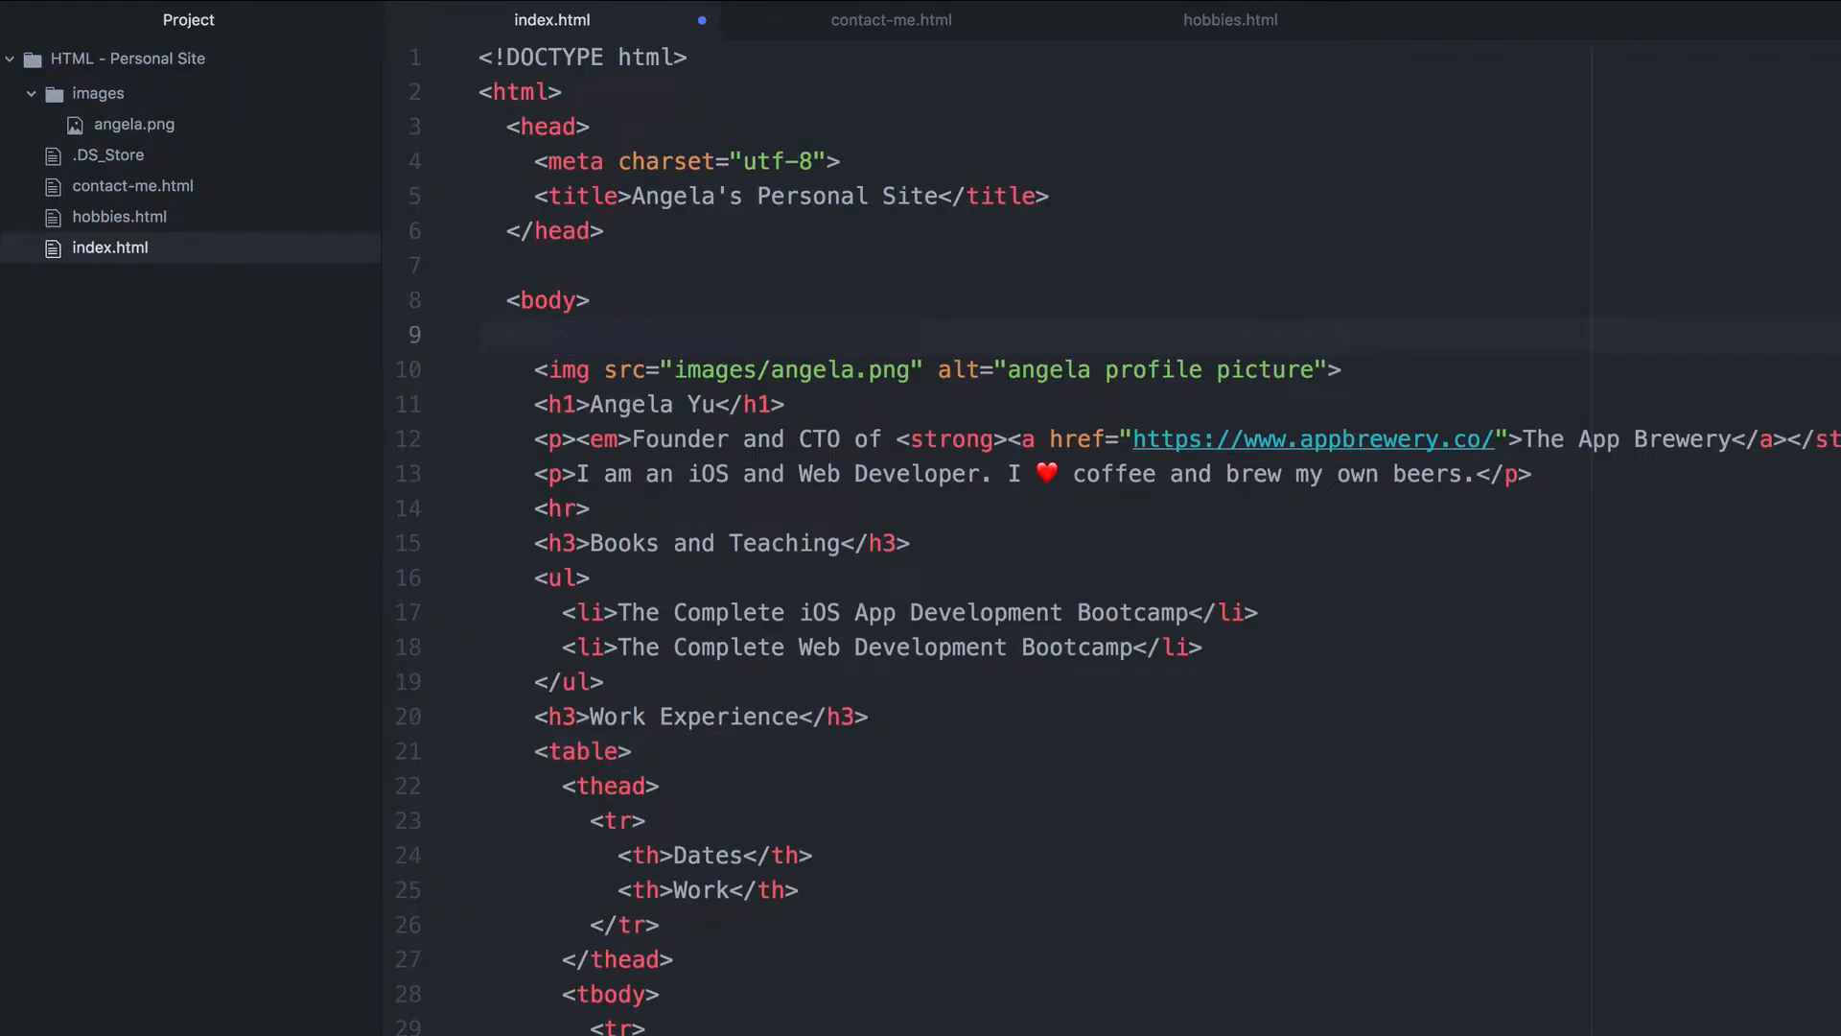
Insert a two-cell table after <body> with the angela.png image and <h1>Angela Yu</h1> moved into its cells.
text(t)
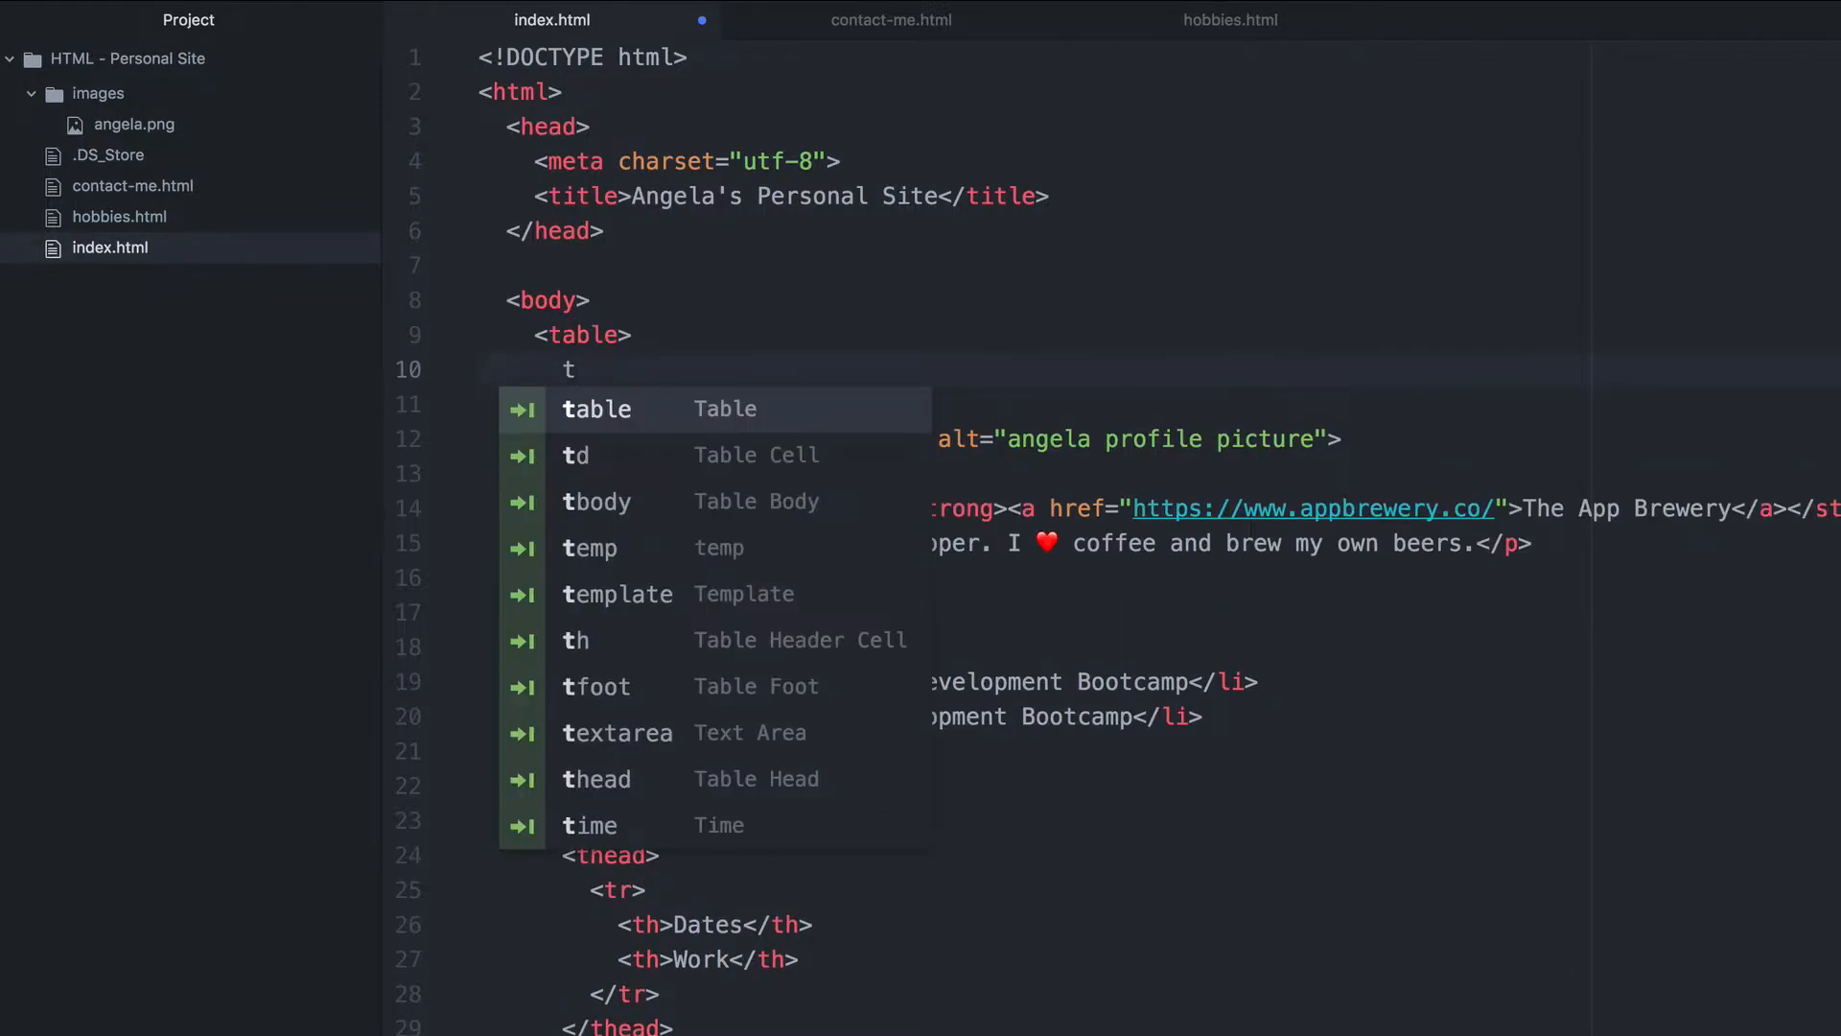
key(Enter)
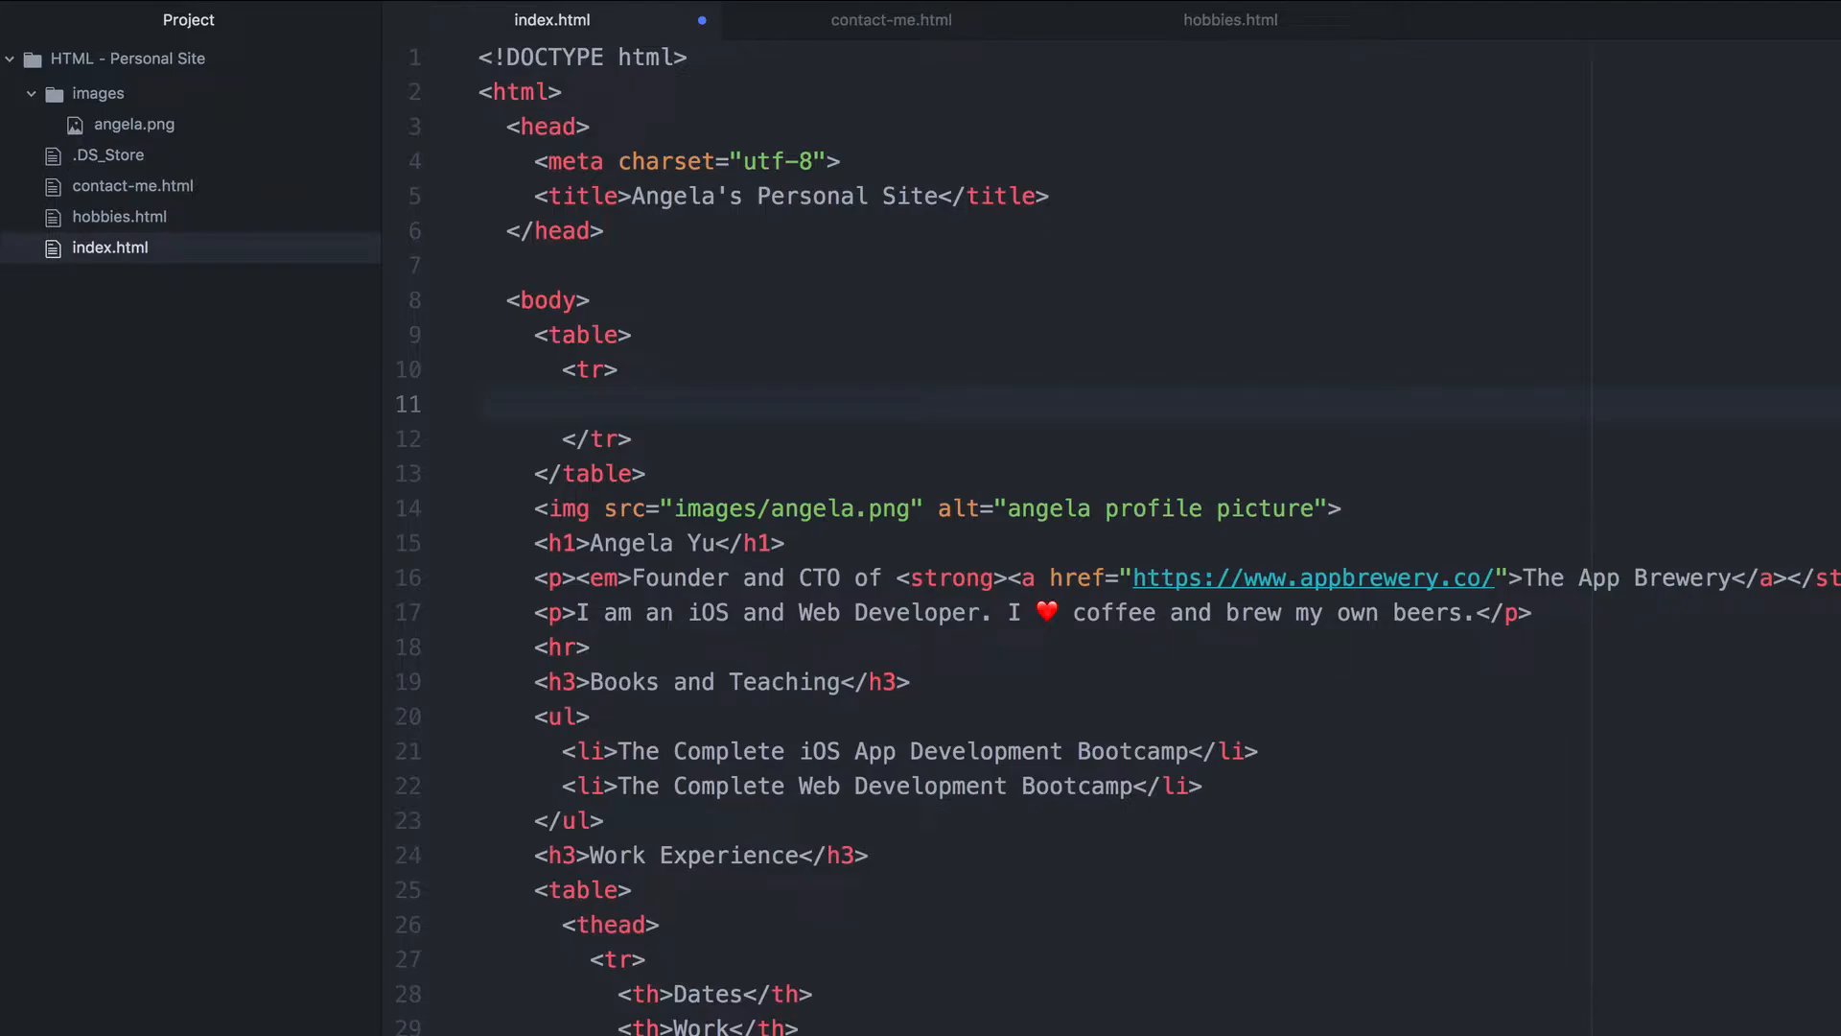
text(td></td>)
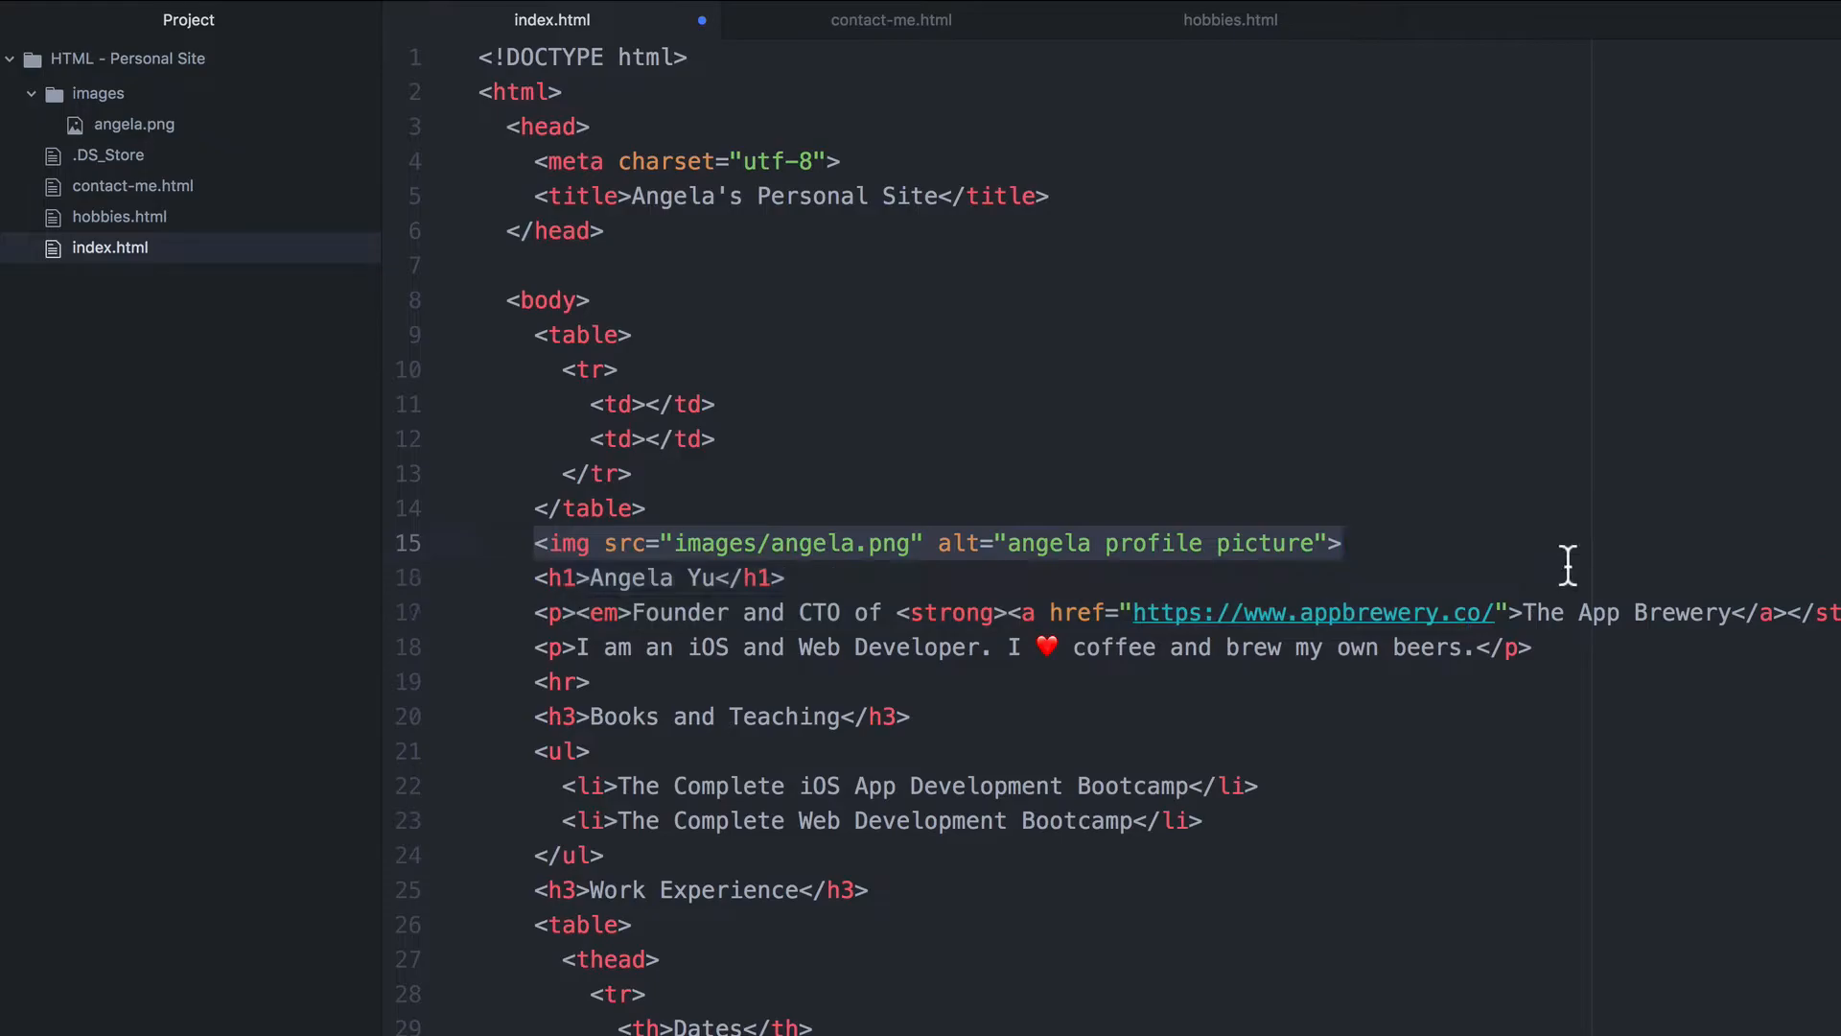
click(648, 404)
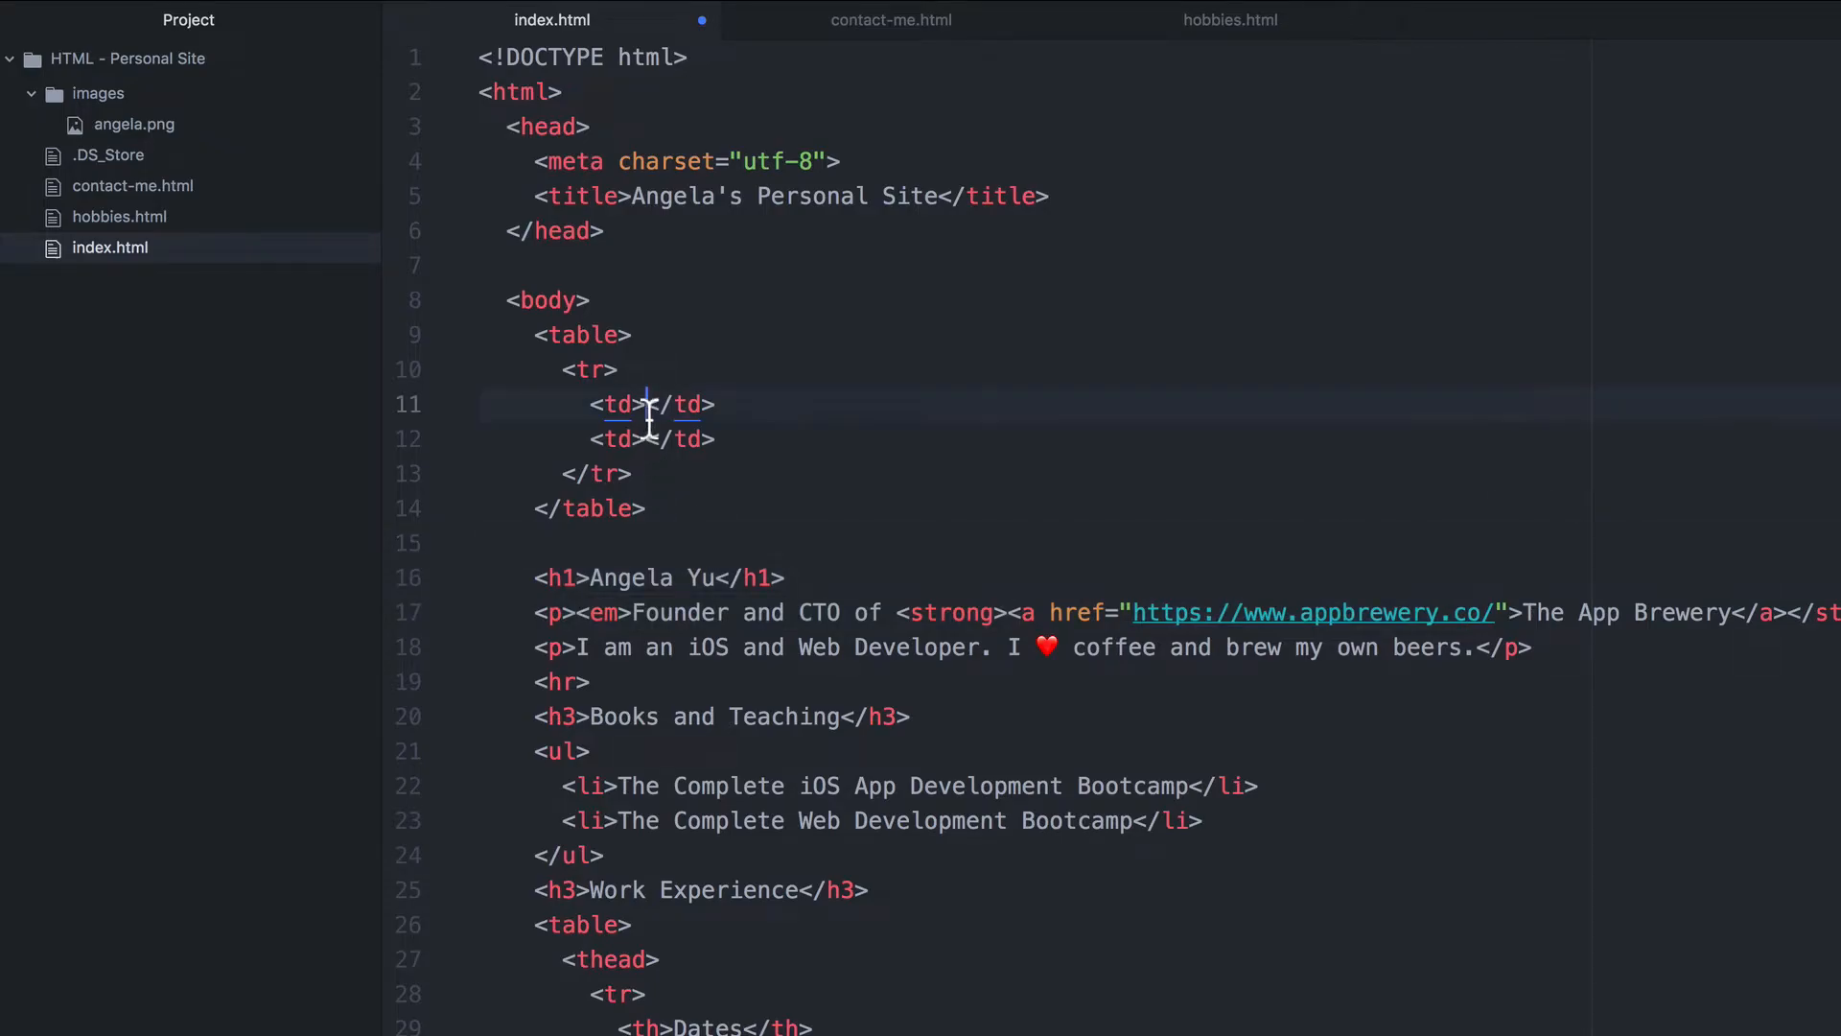
text(<img src="images/angela.png" alt="angela profile picture">)
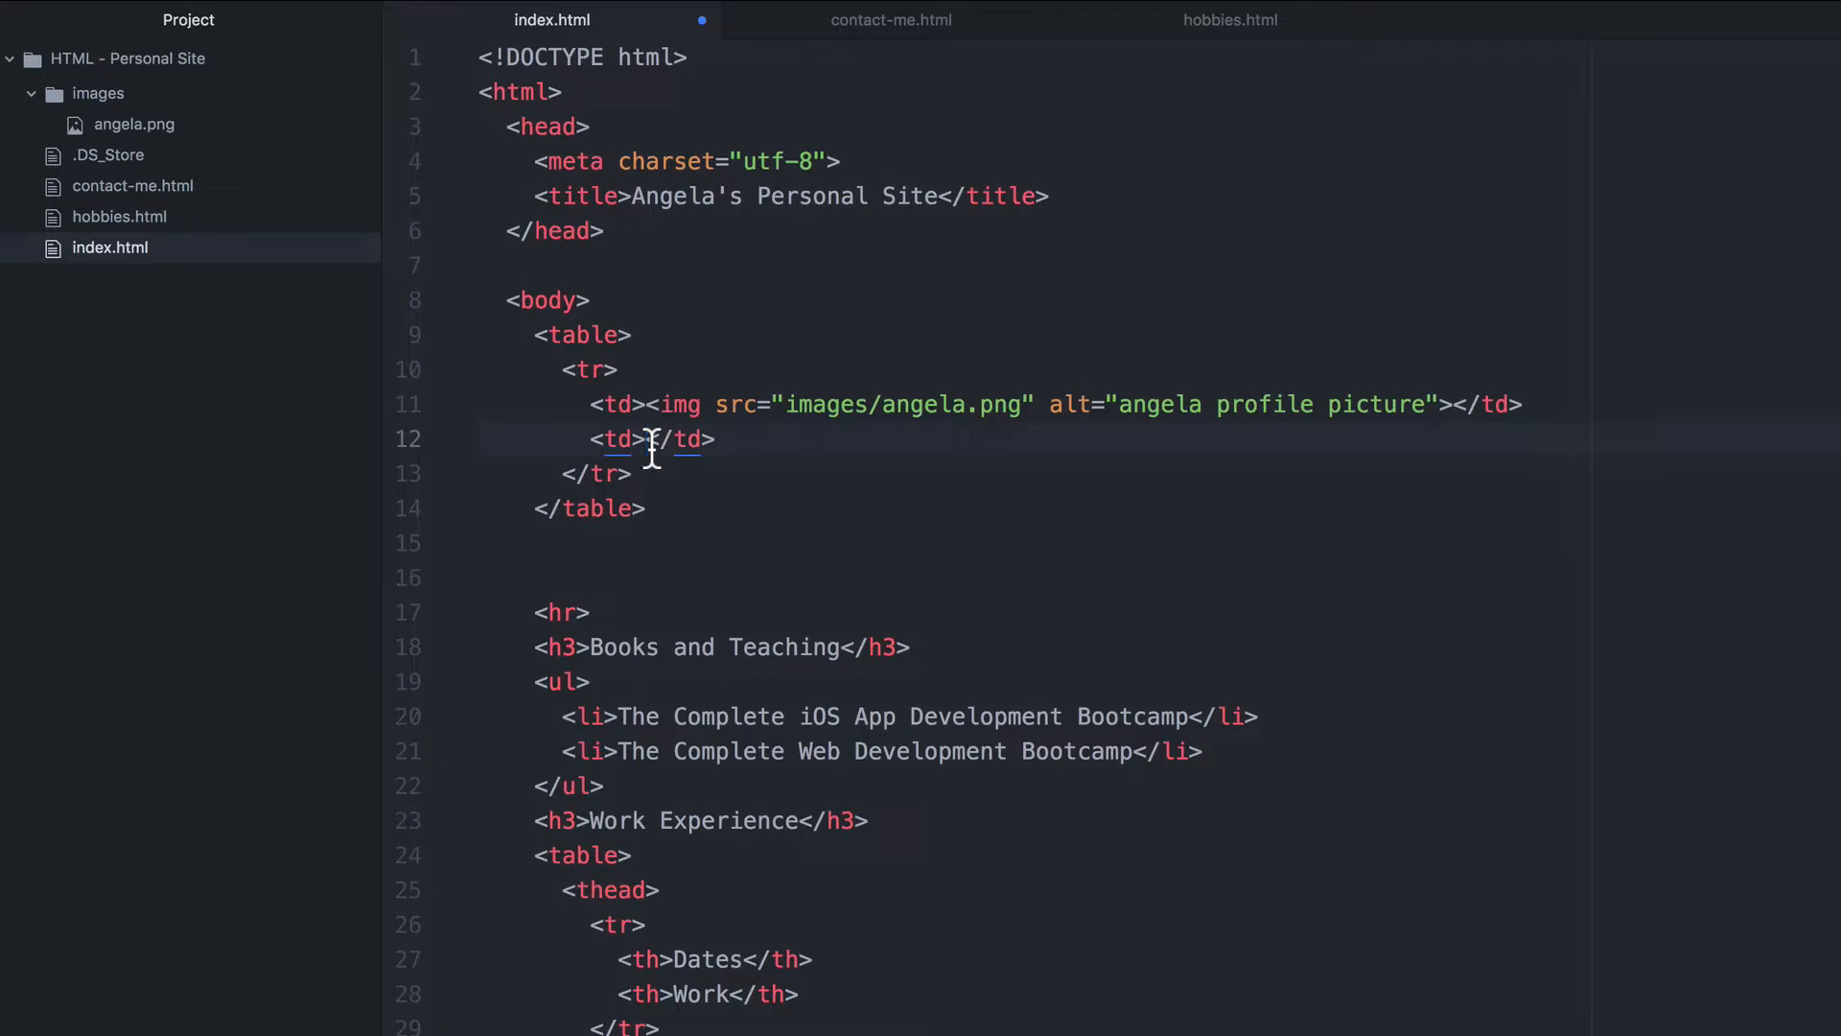
text(<h1>Angela Yu</h1>)
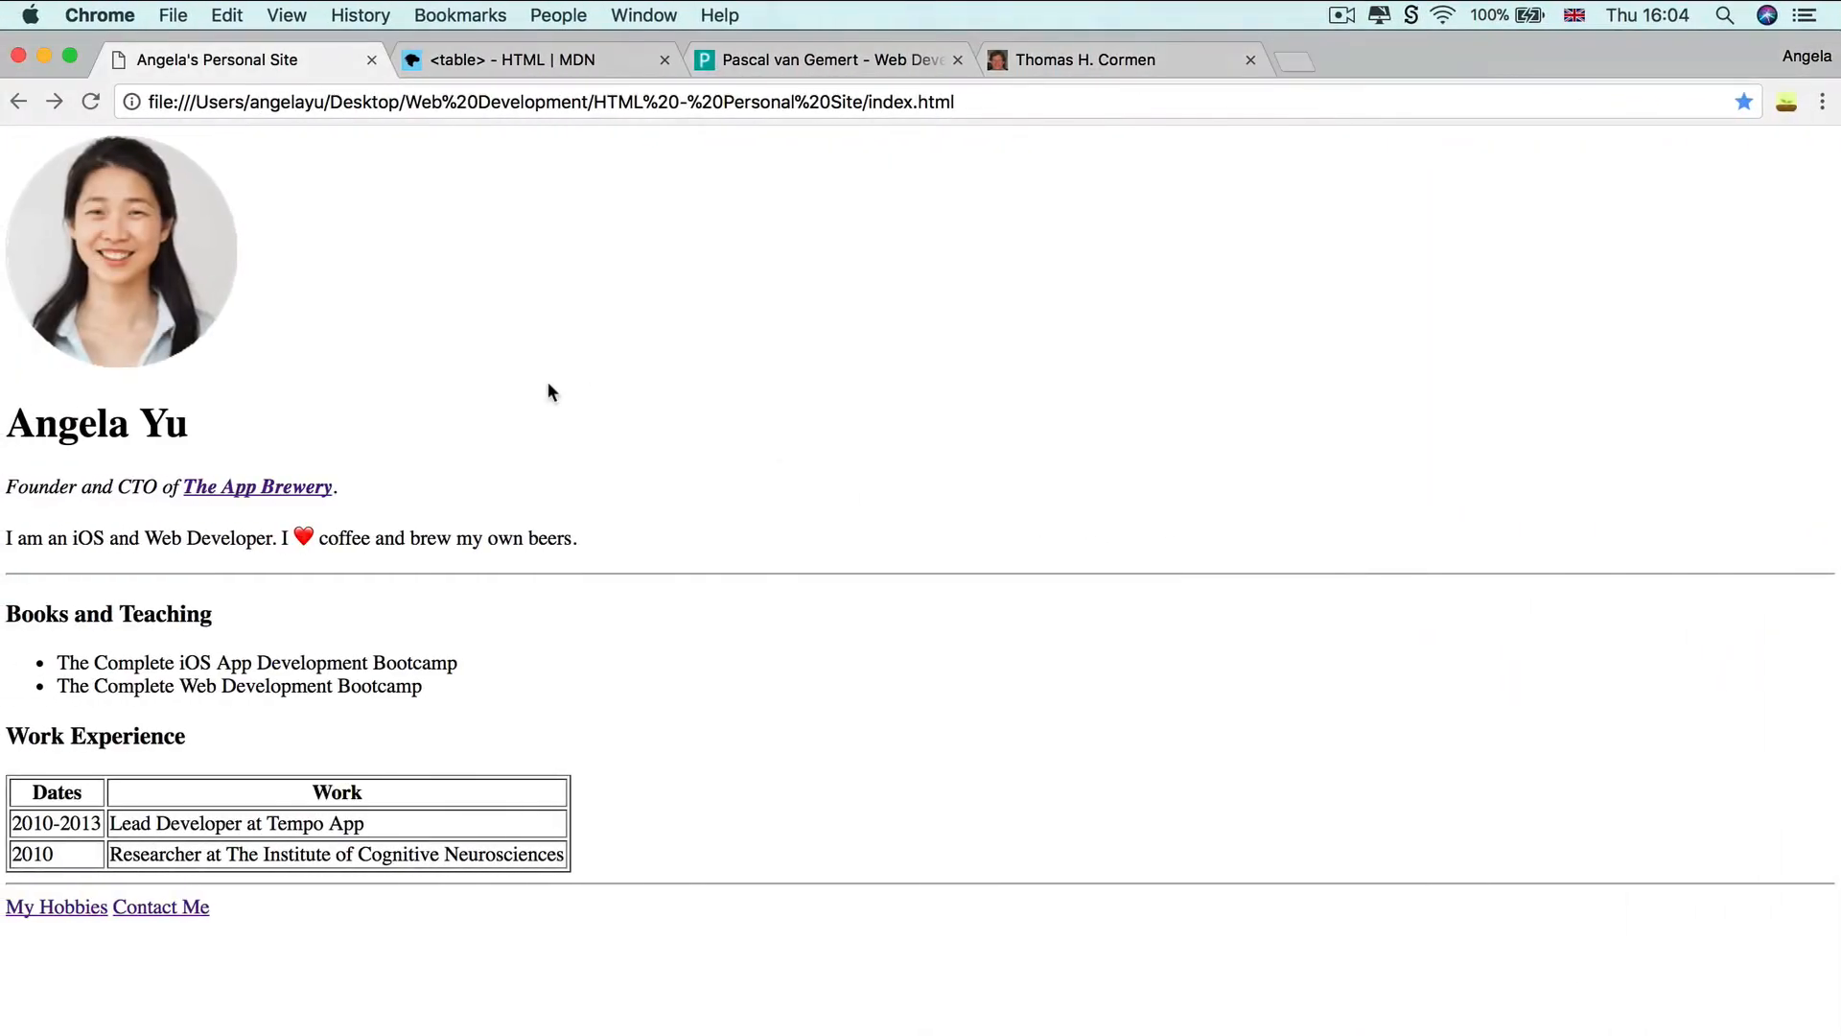
Switch between the personal site and the Thomas H. Cormen page to compare the side-by-side photo layout.
click(1086, 60)
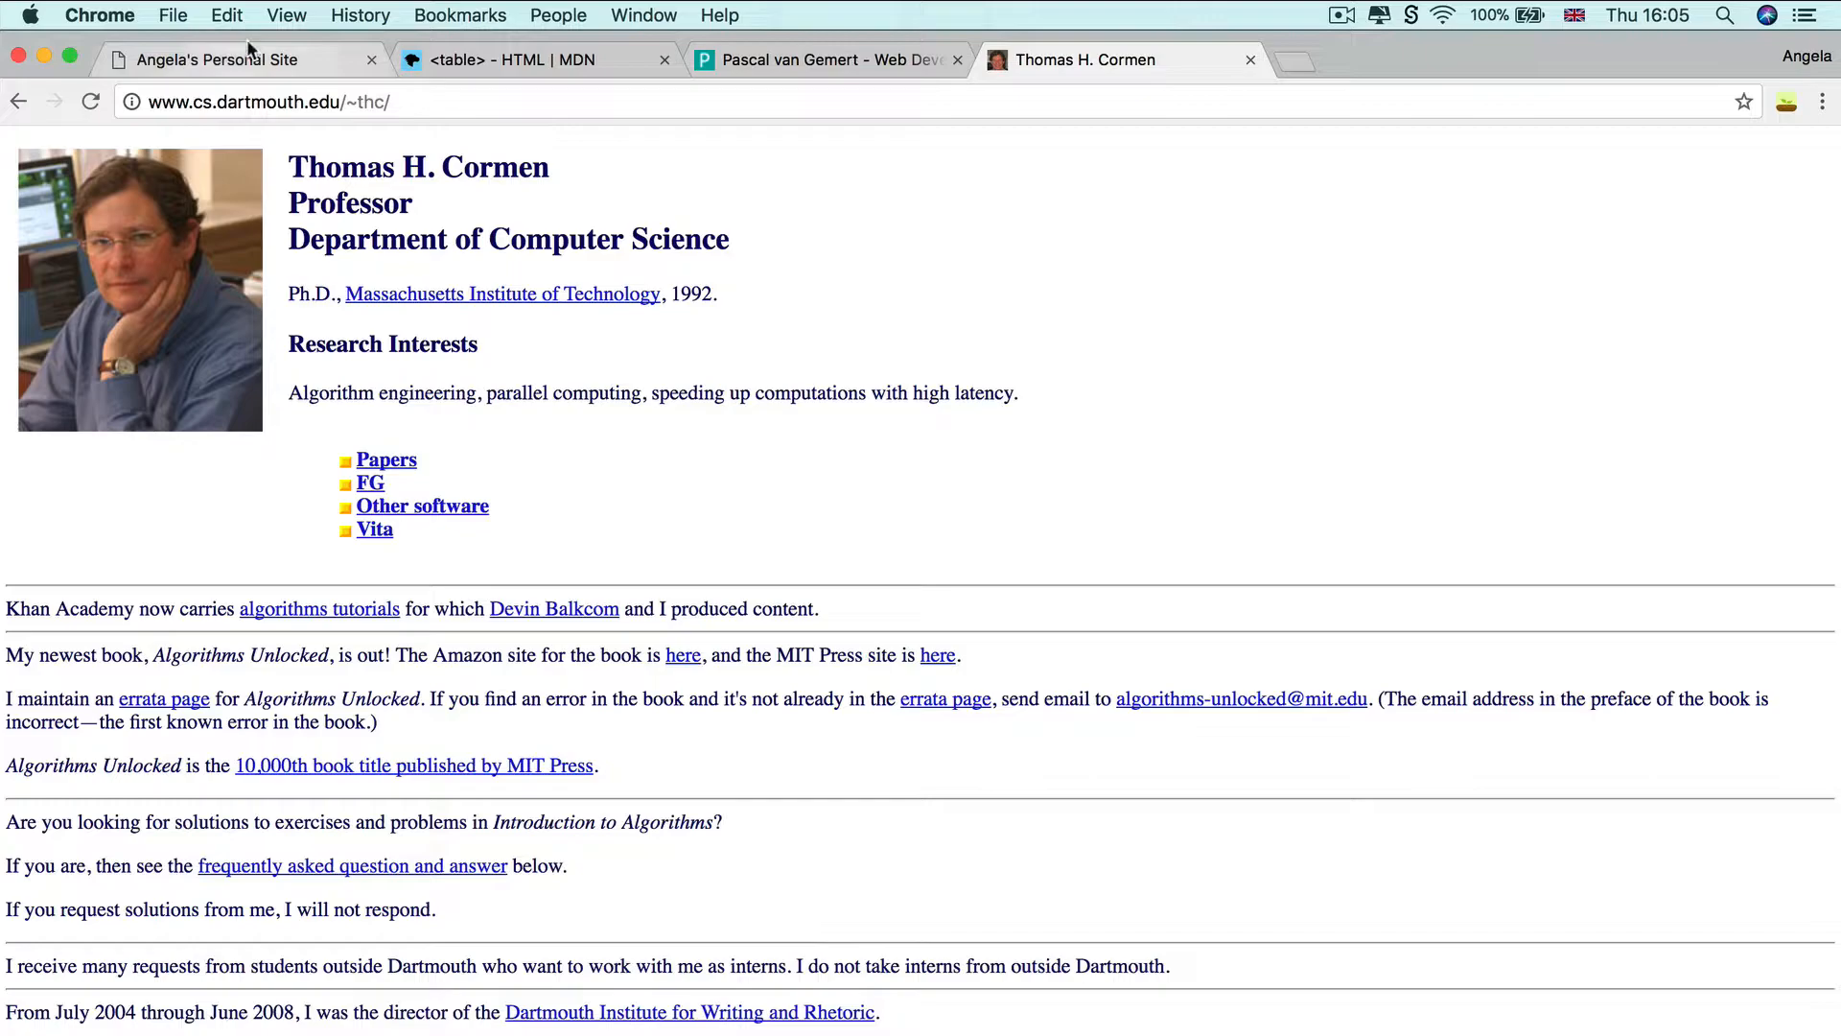
click(230, 58)
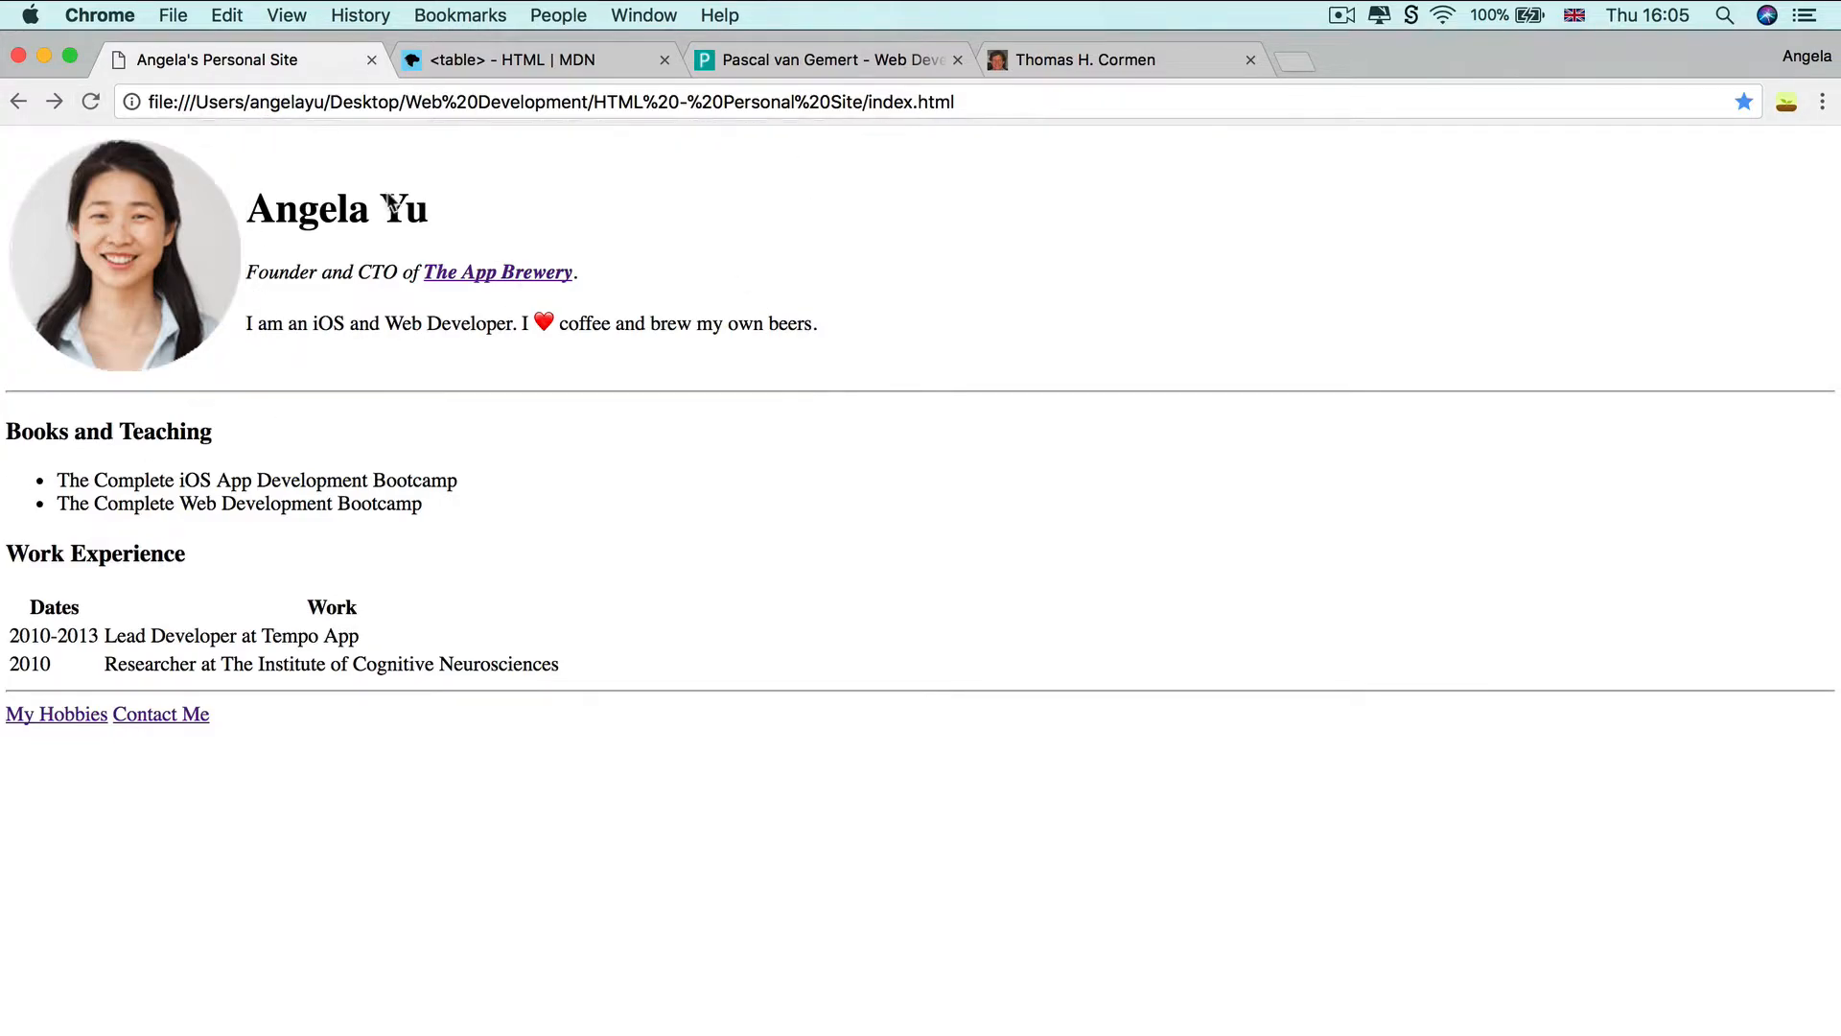
click(1099, 60)
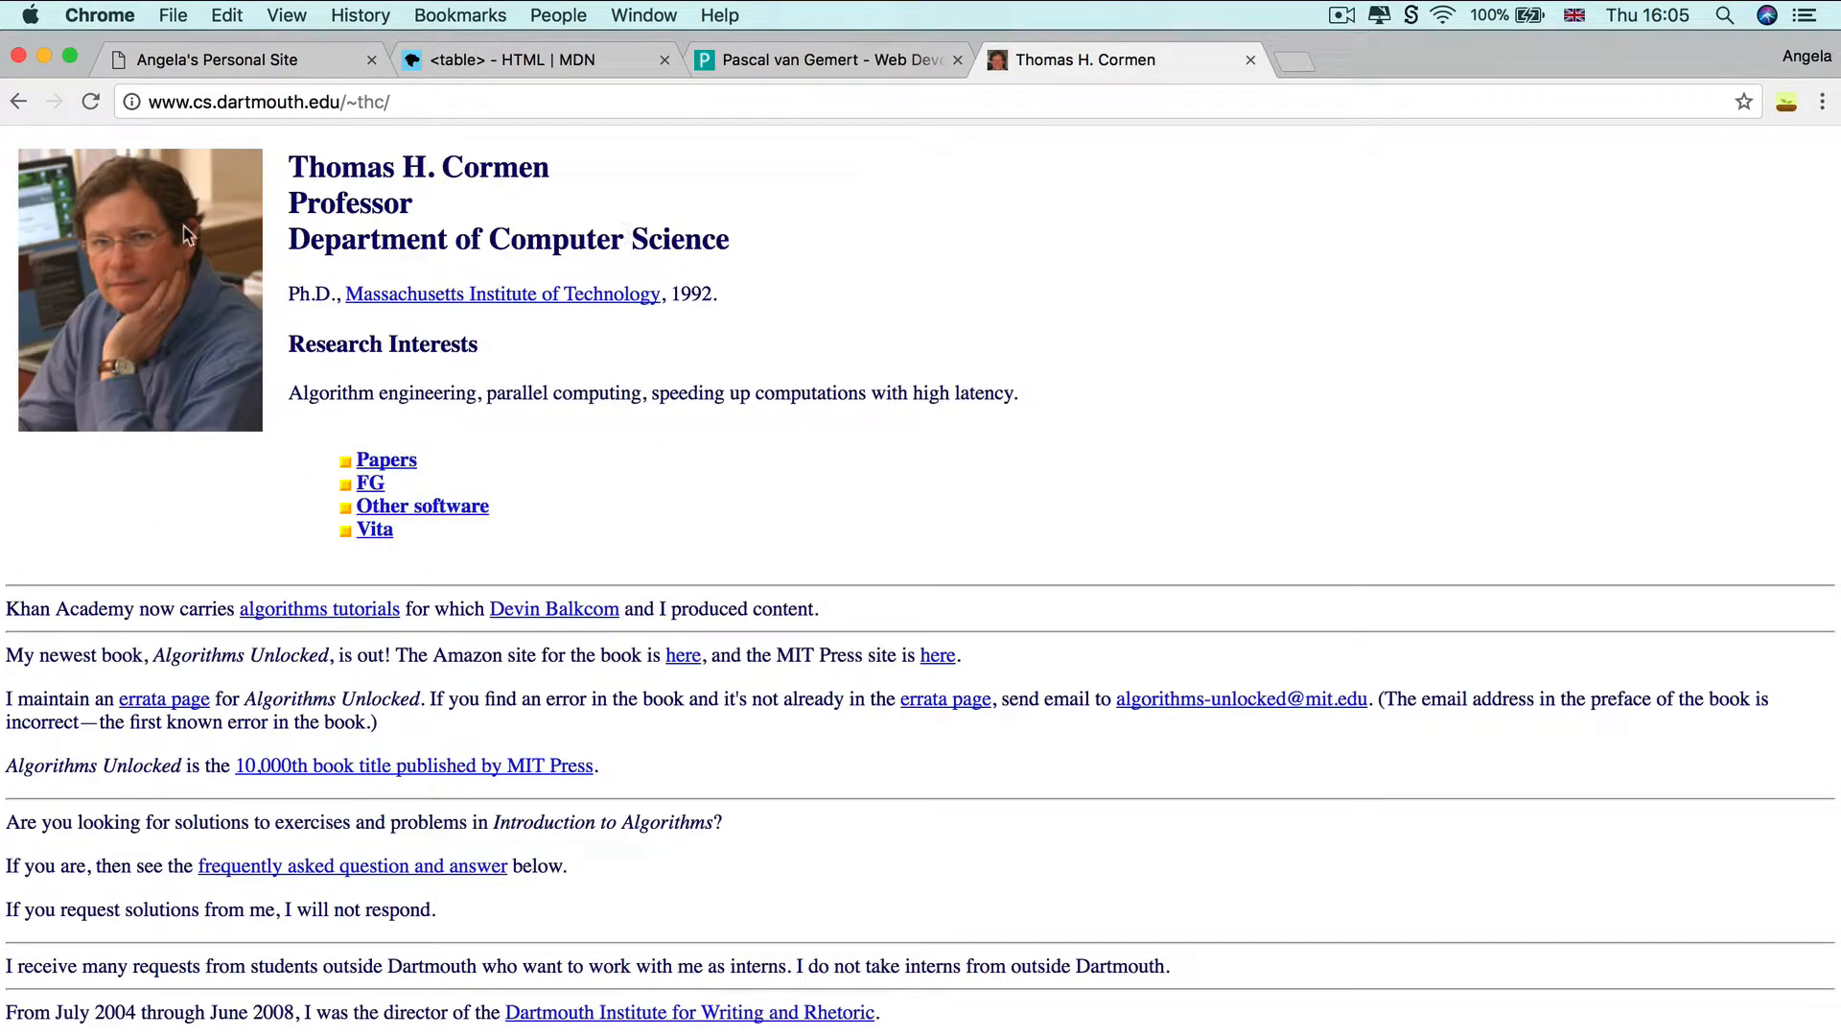
click(212, 58)
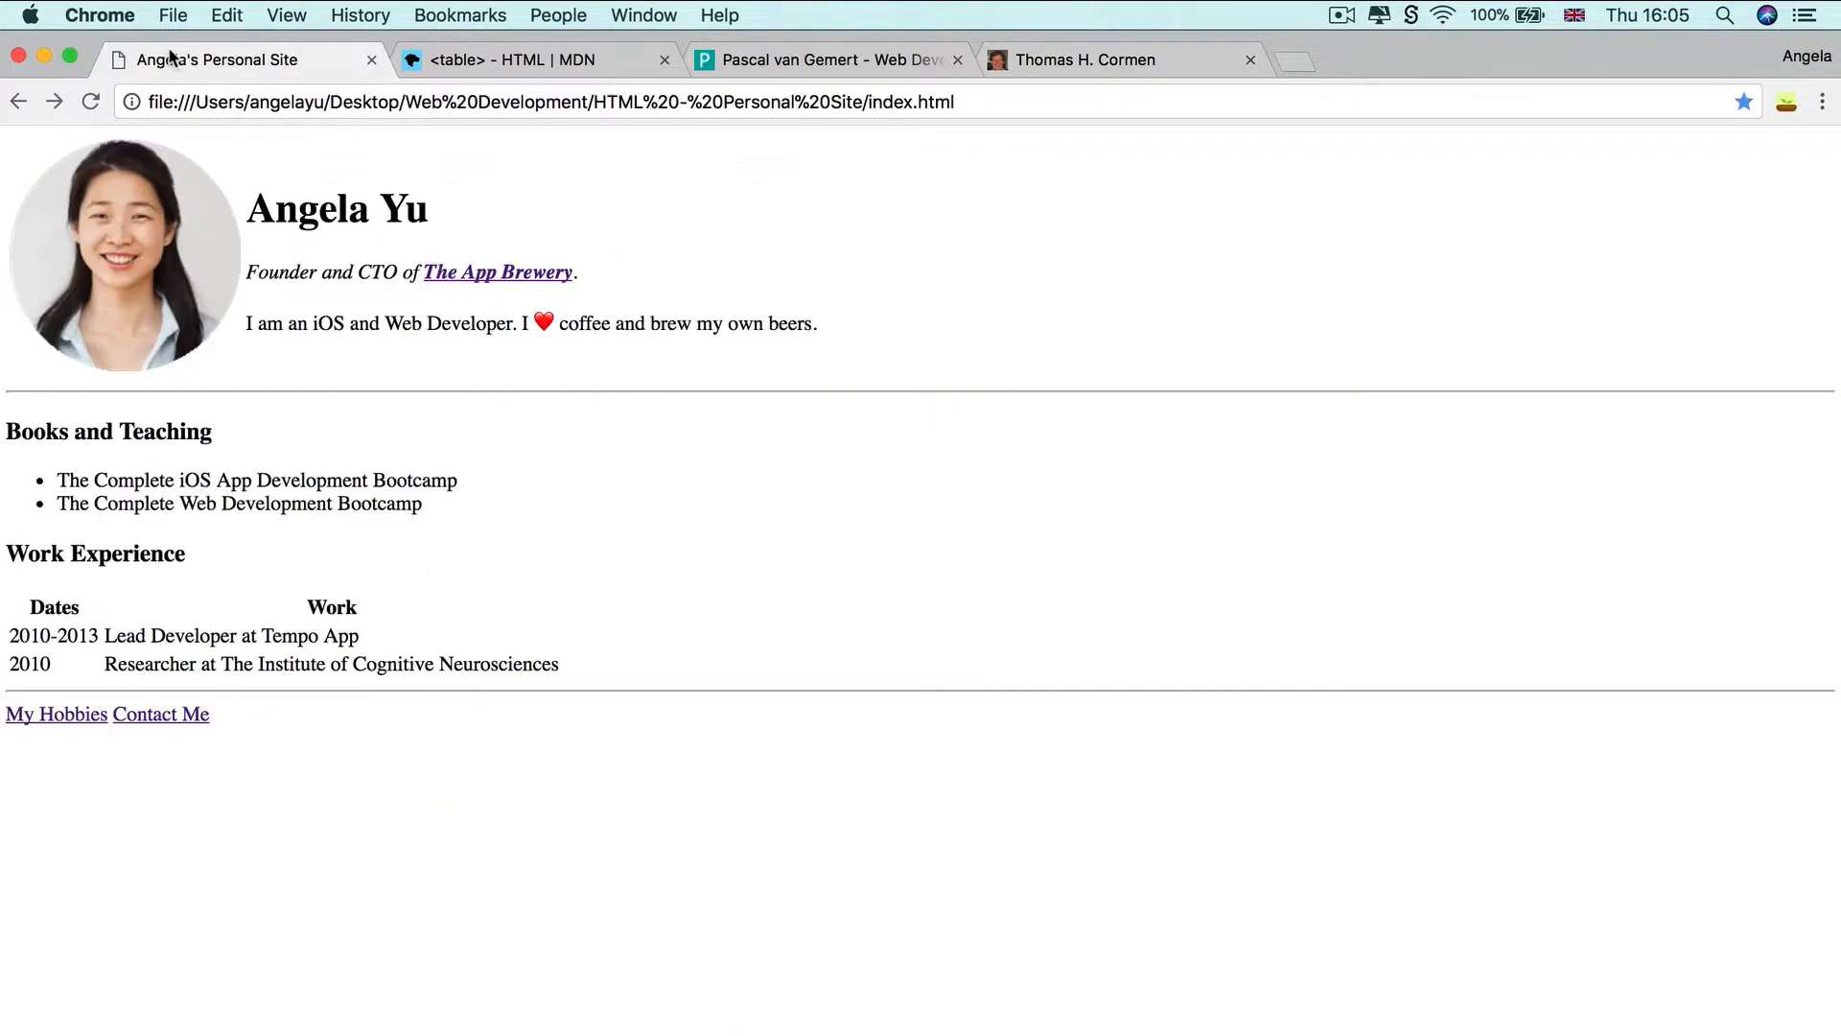
click(1090, 59)
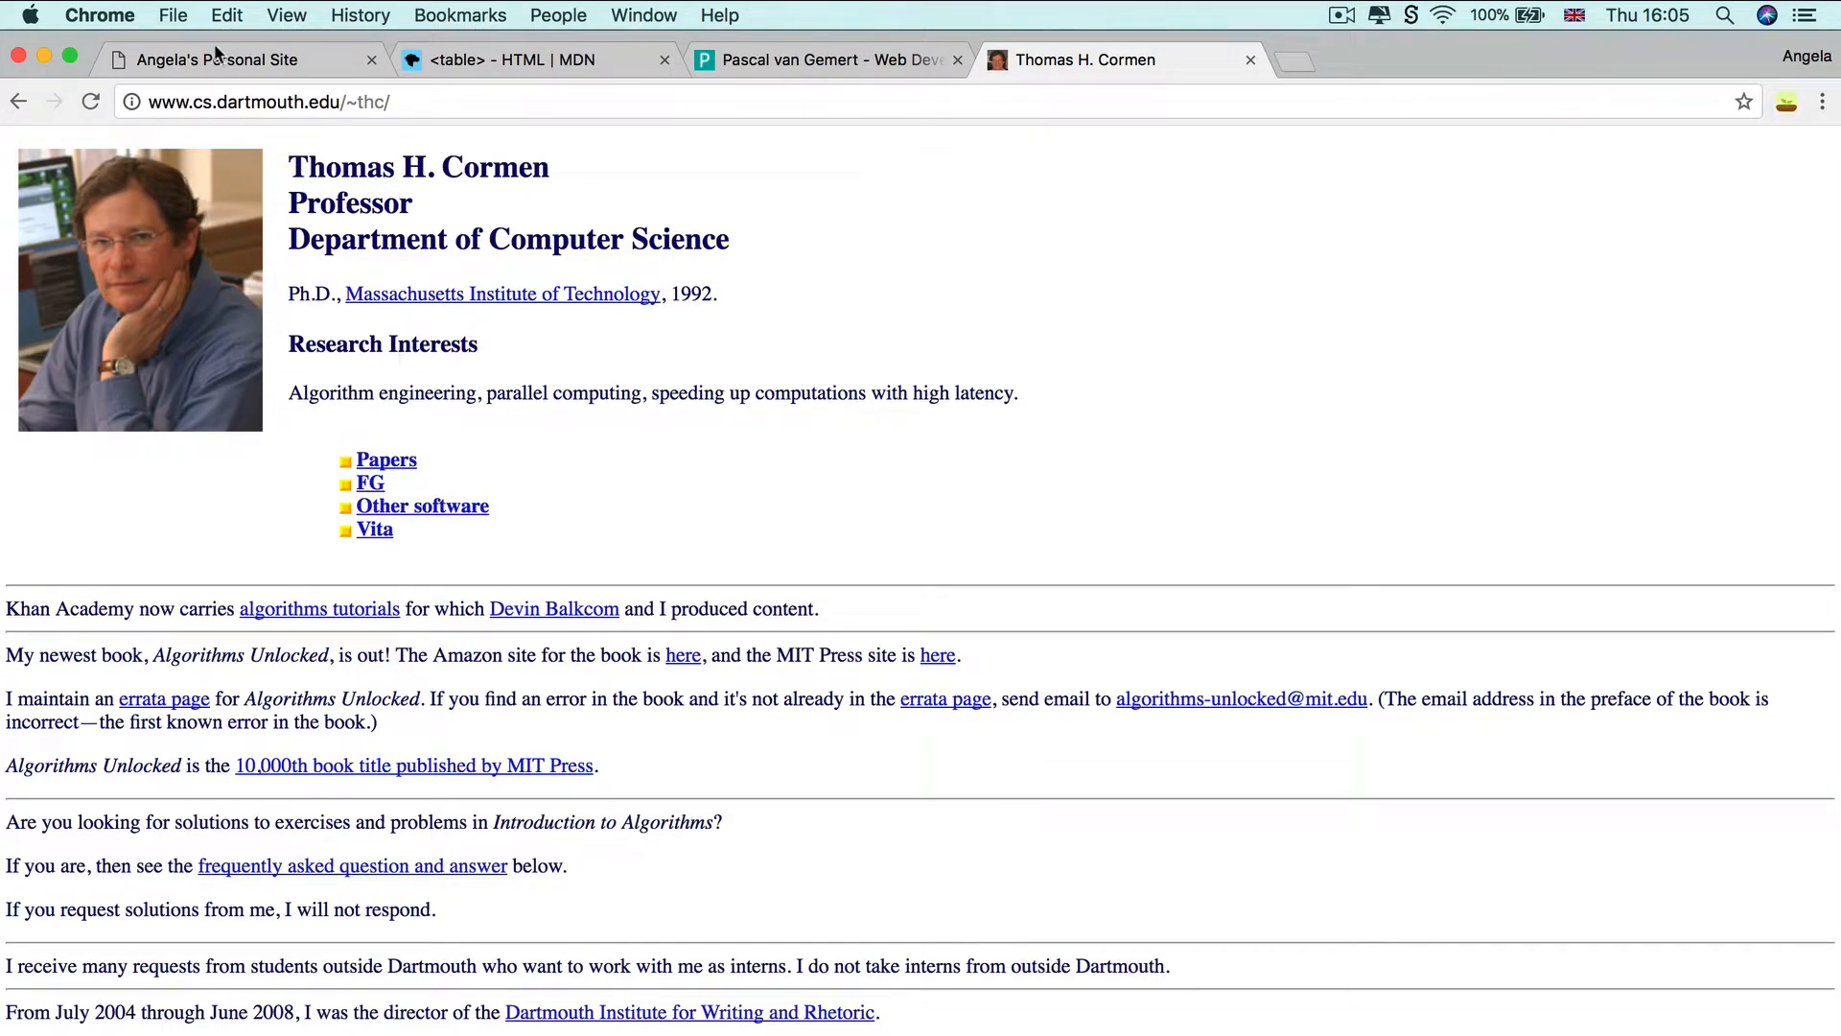
click(230, 59)
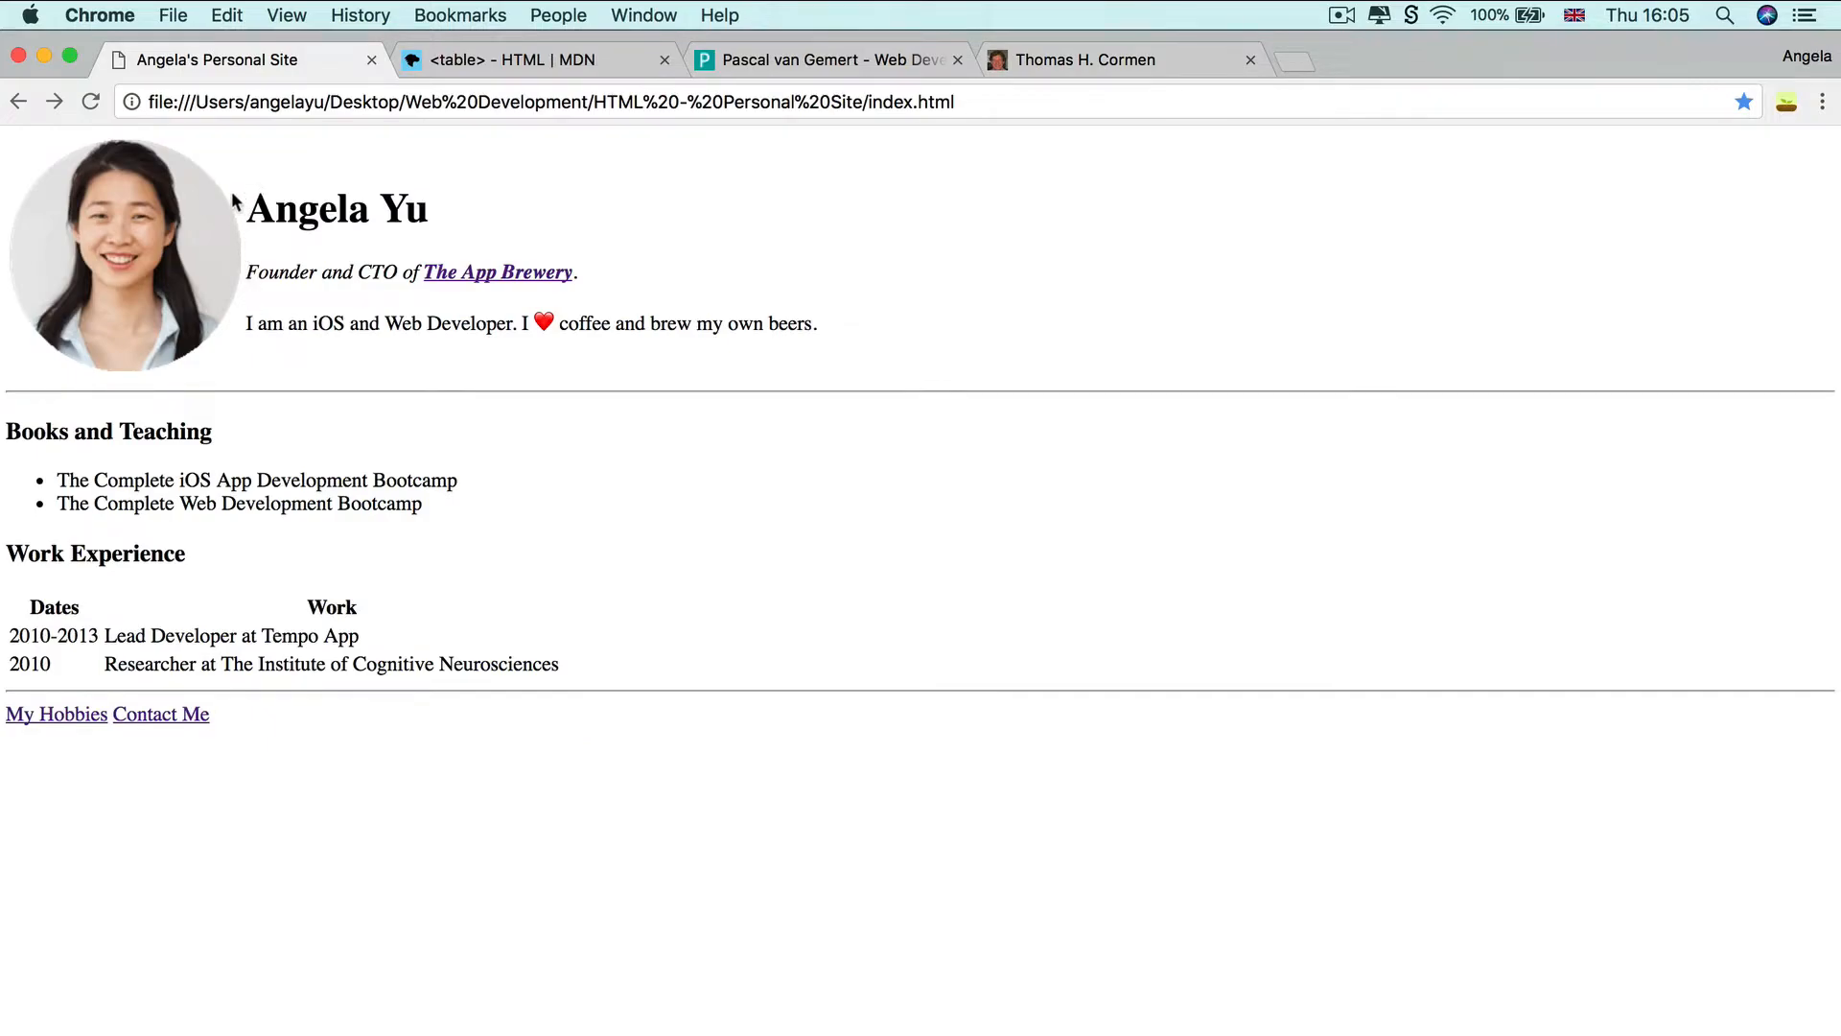
mouse_move(201, 280)
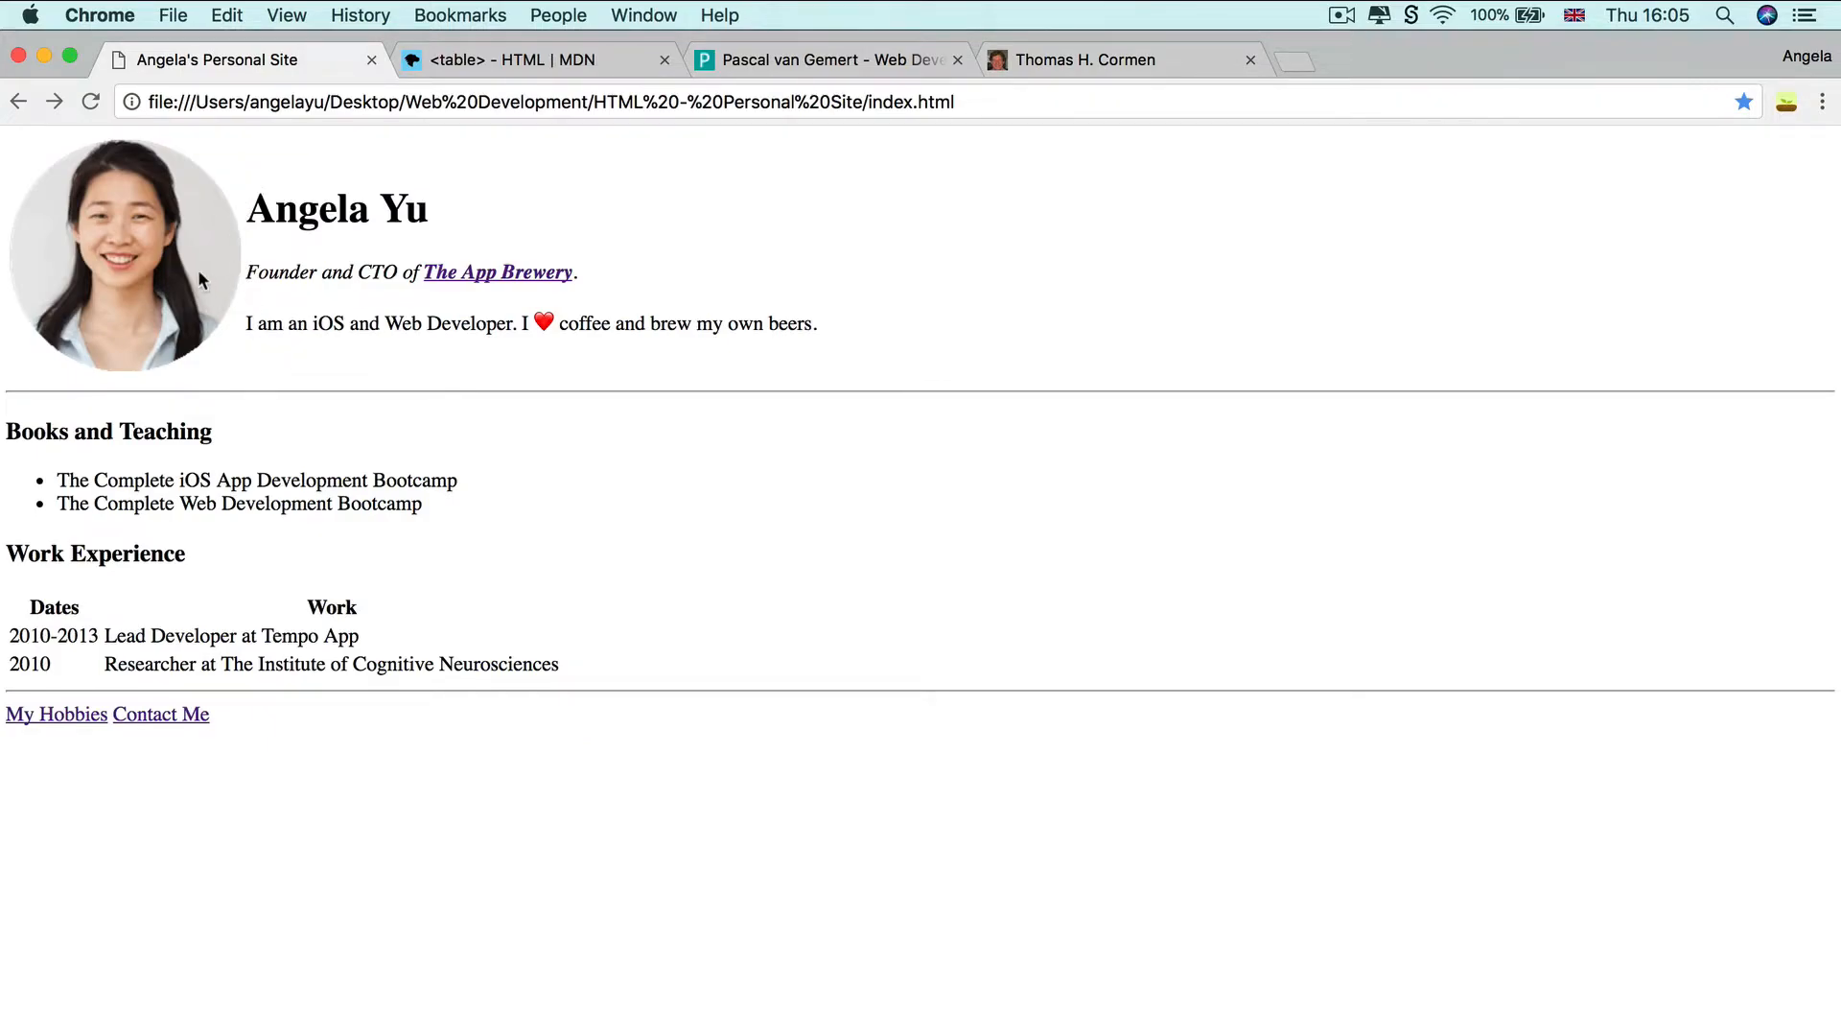
mouse_move(392, 234)
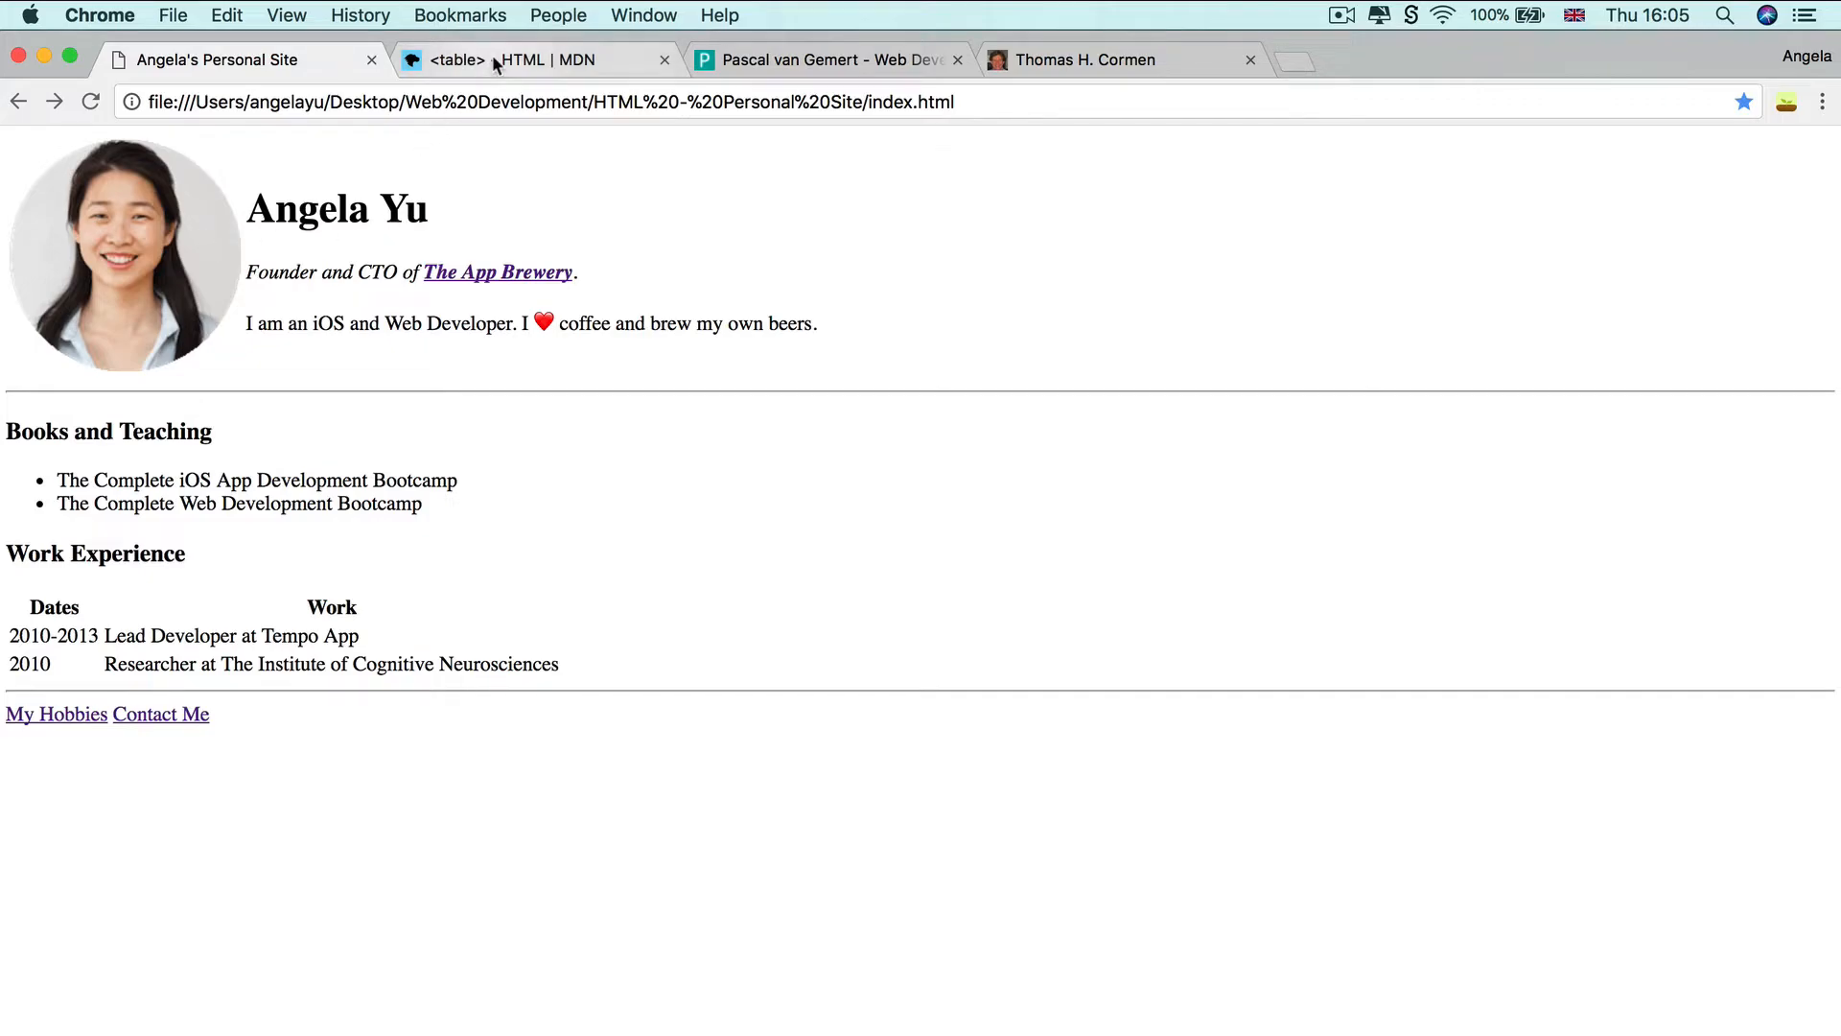
View the MDN <table> reference scrolled to the deprecated cellspacing attribute.
click(525, 59)
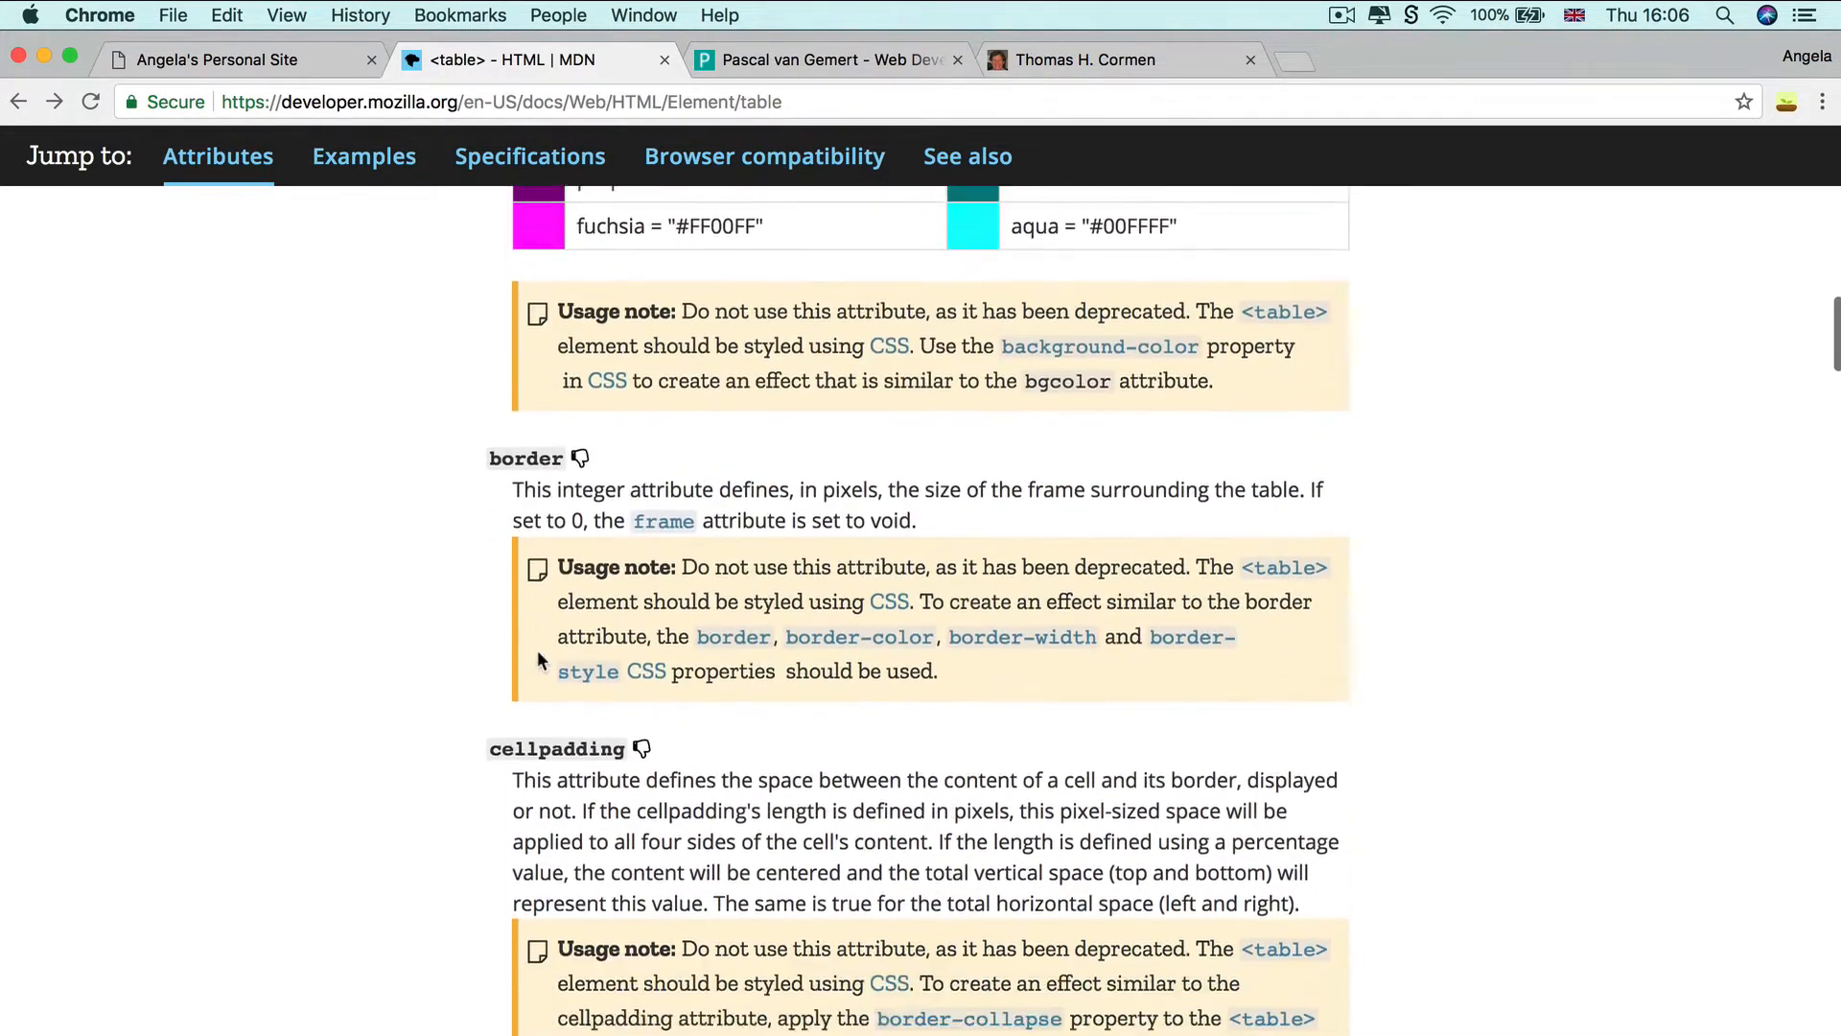
scroll(down, 3)
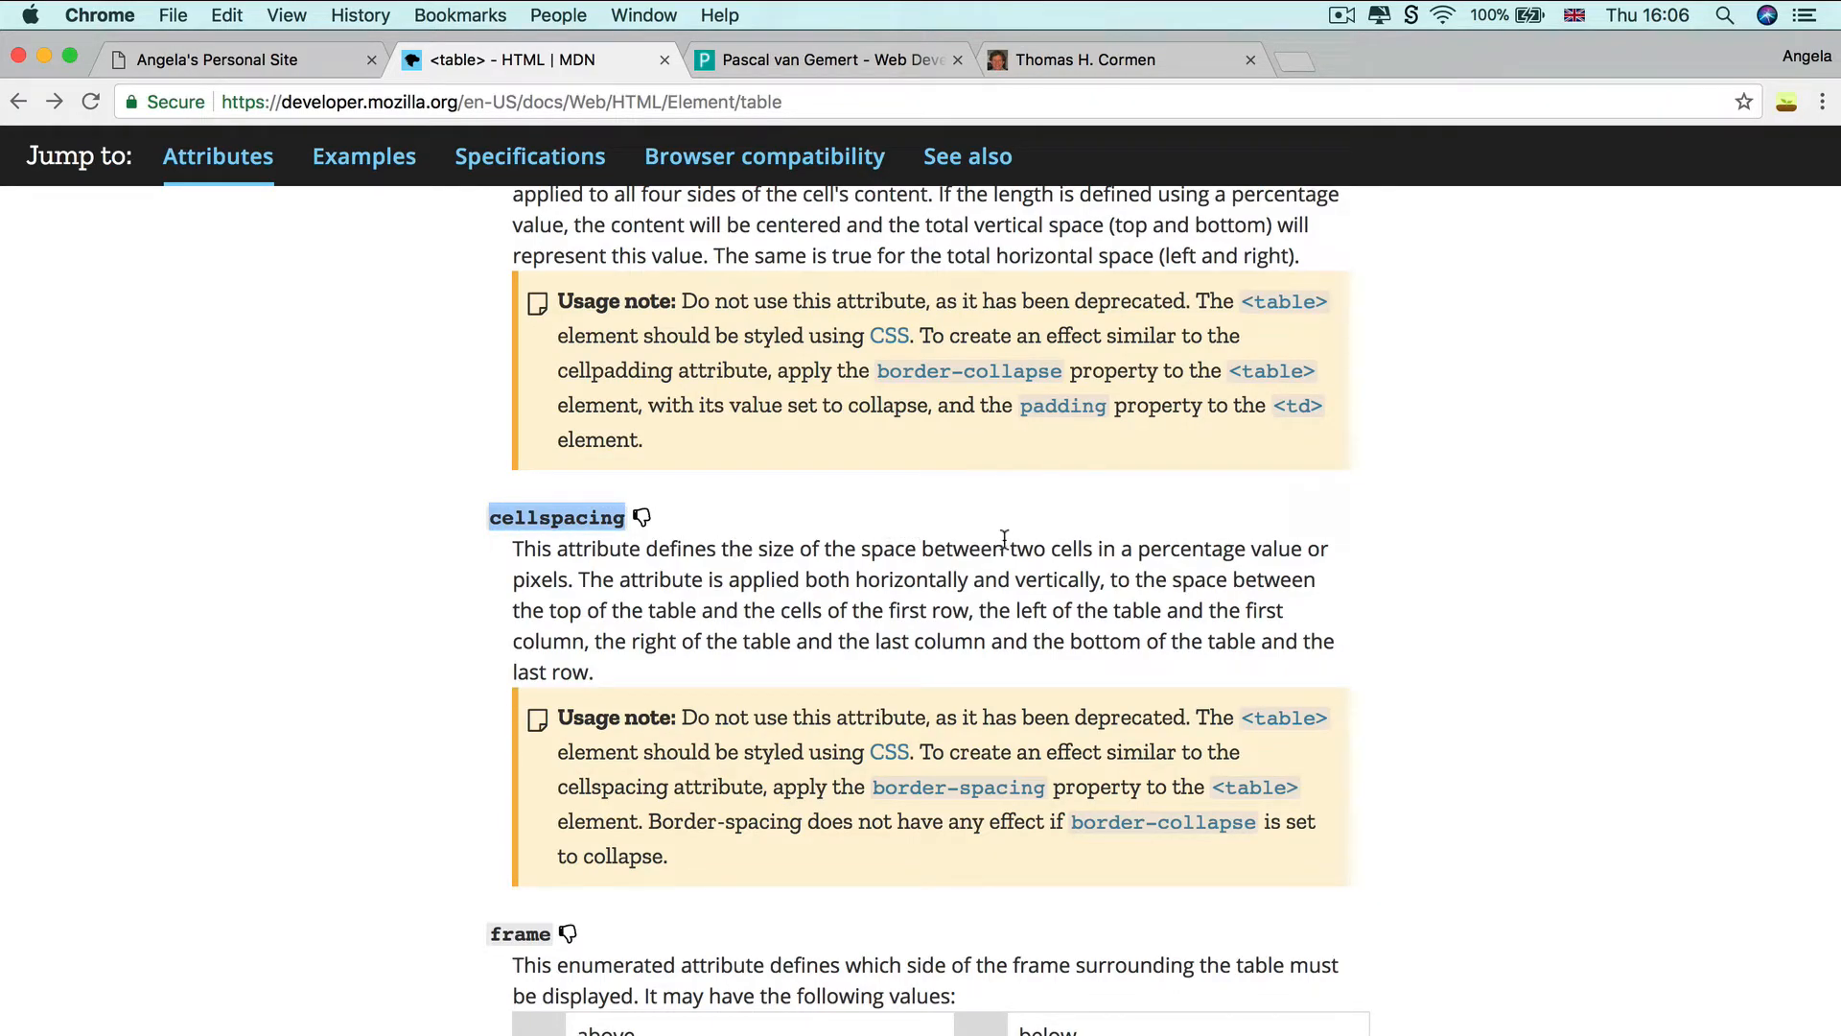
mouse_move(1279, 618)
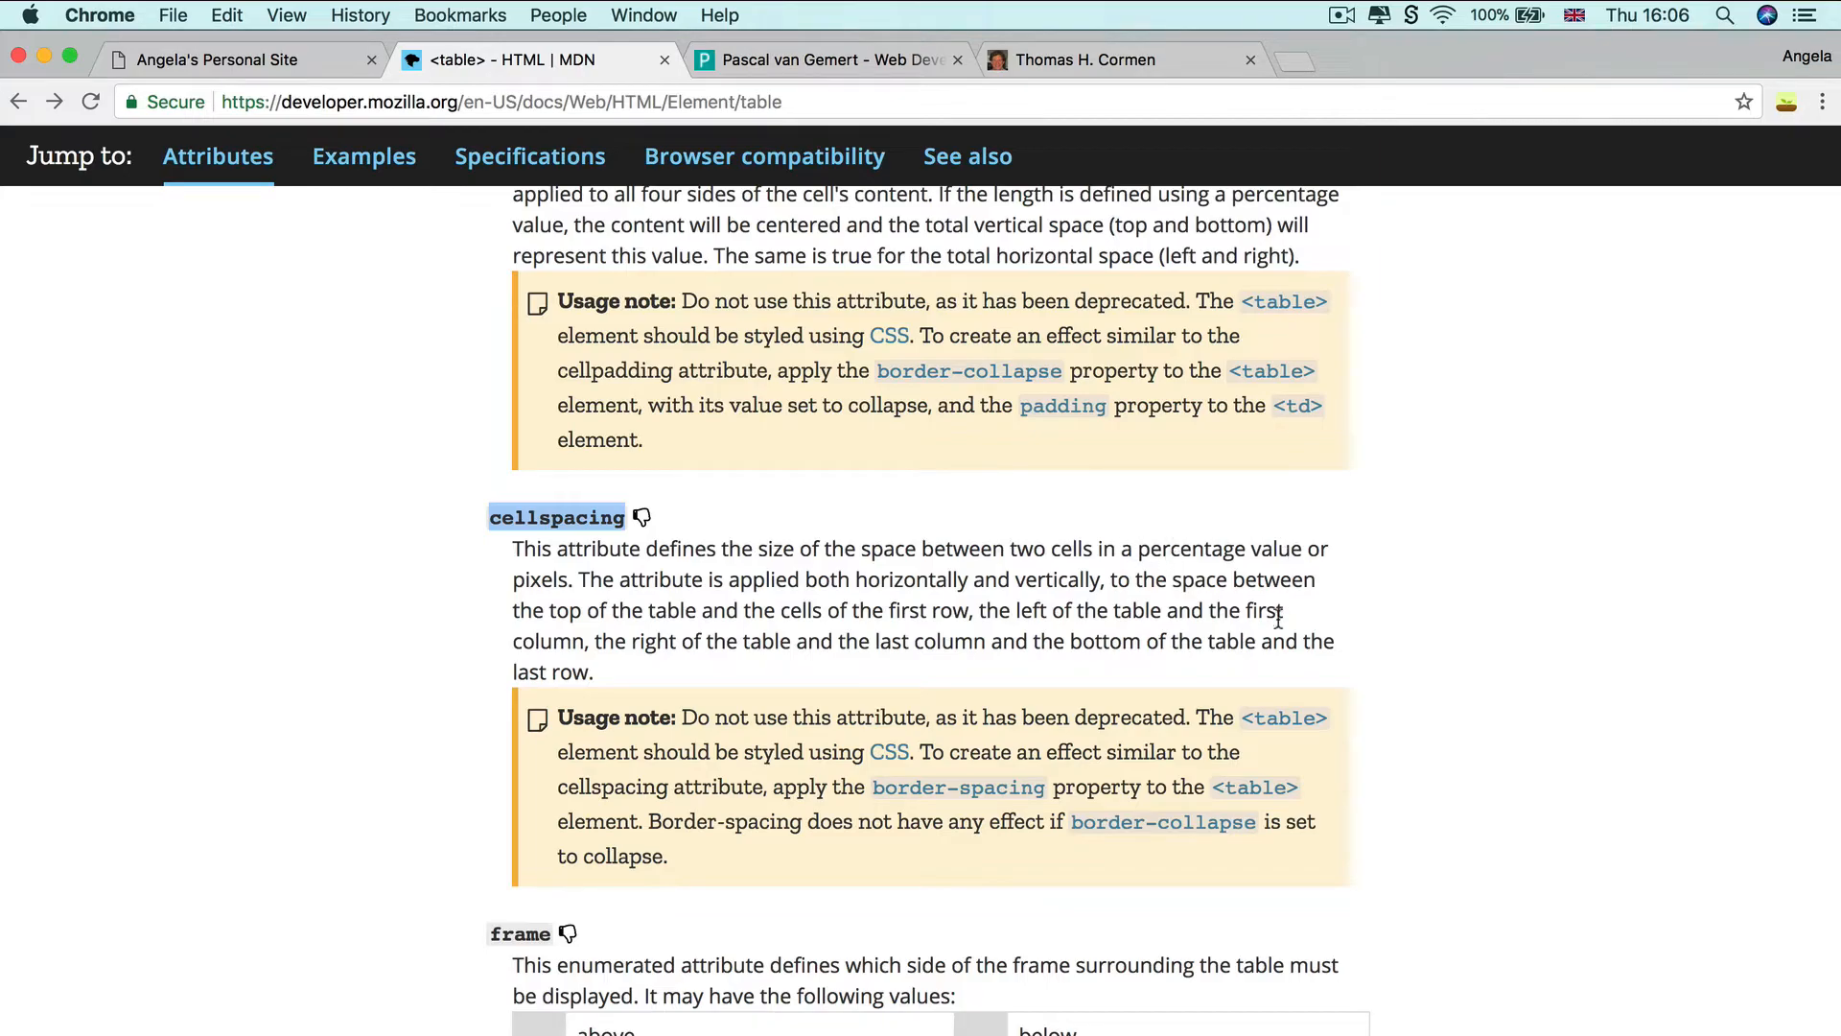
mouse_move(897, 556)
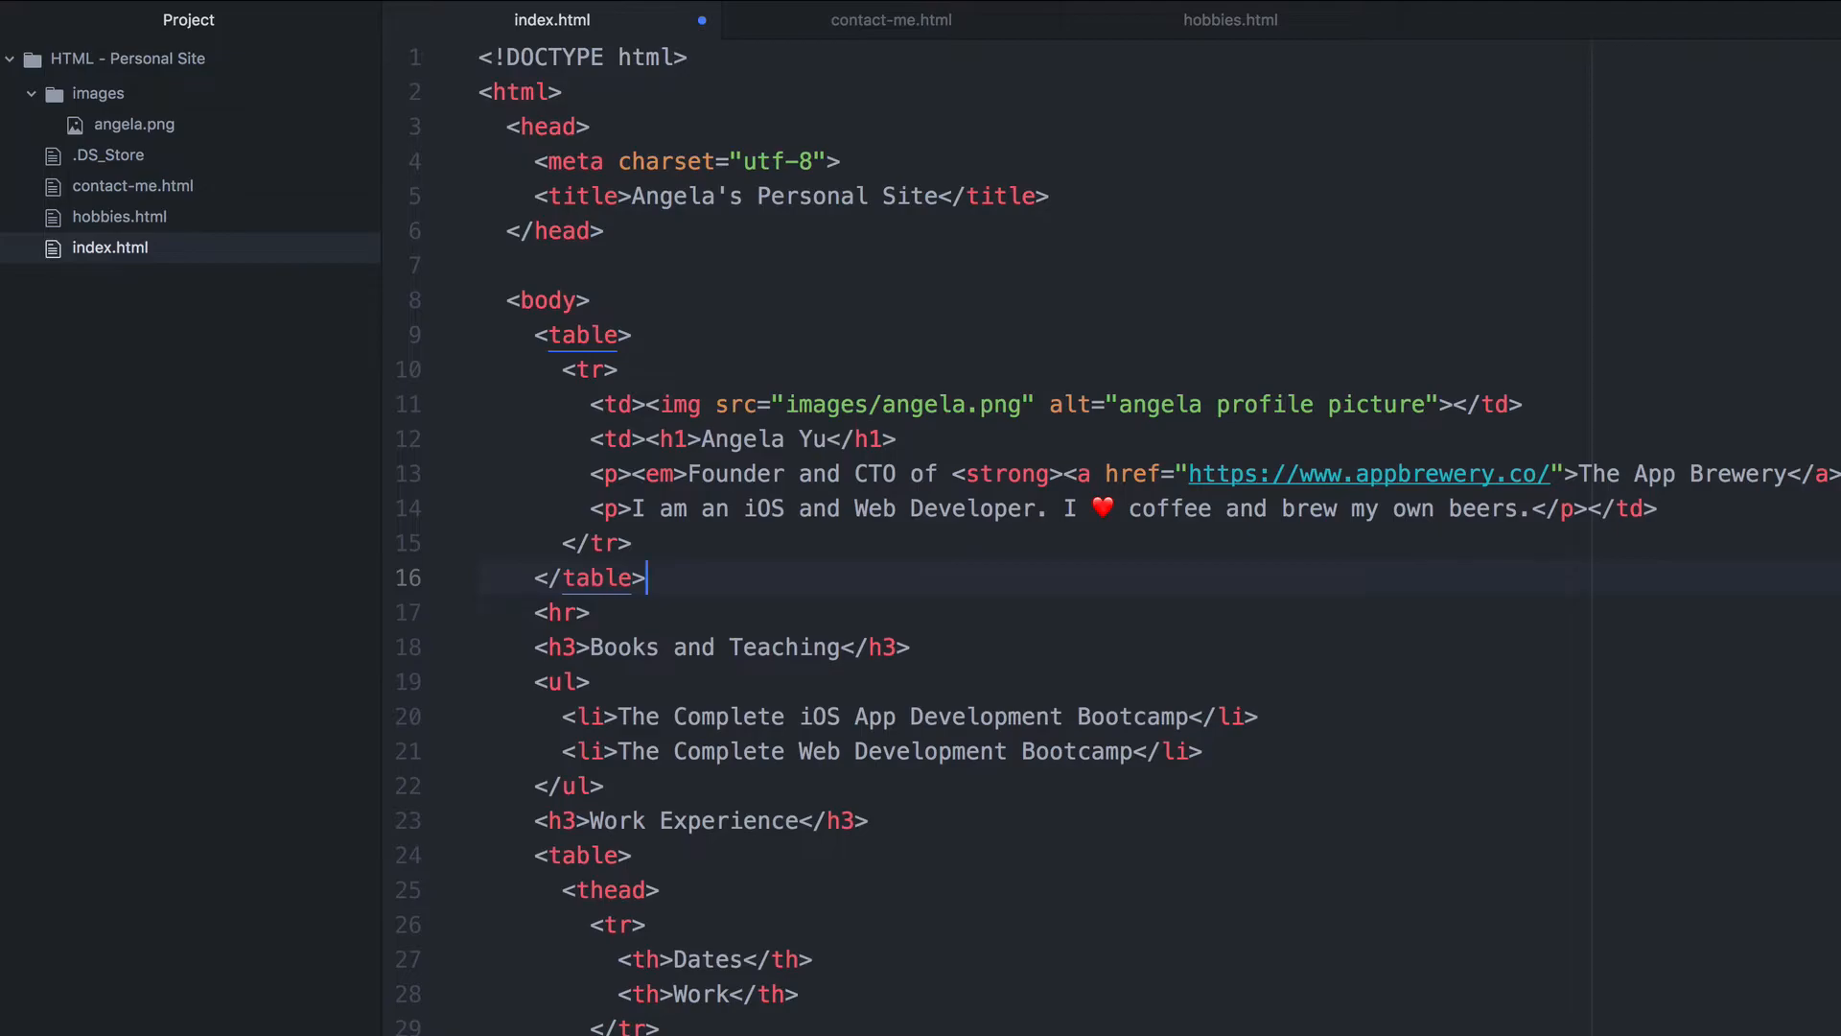
Add cellspacing="20" to the opening table tag and view the personal site with the new spacing.
click(633, 334)
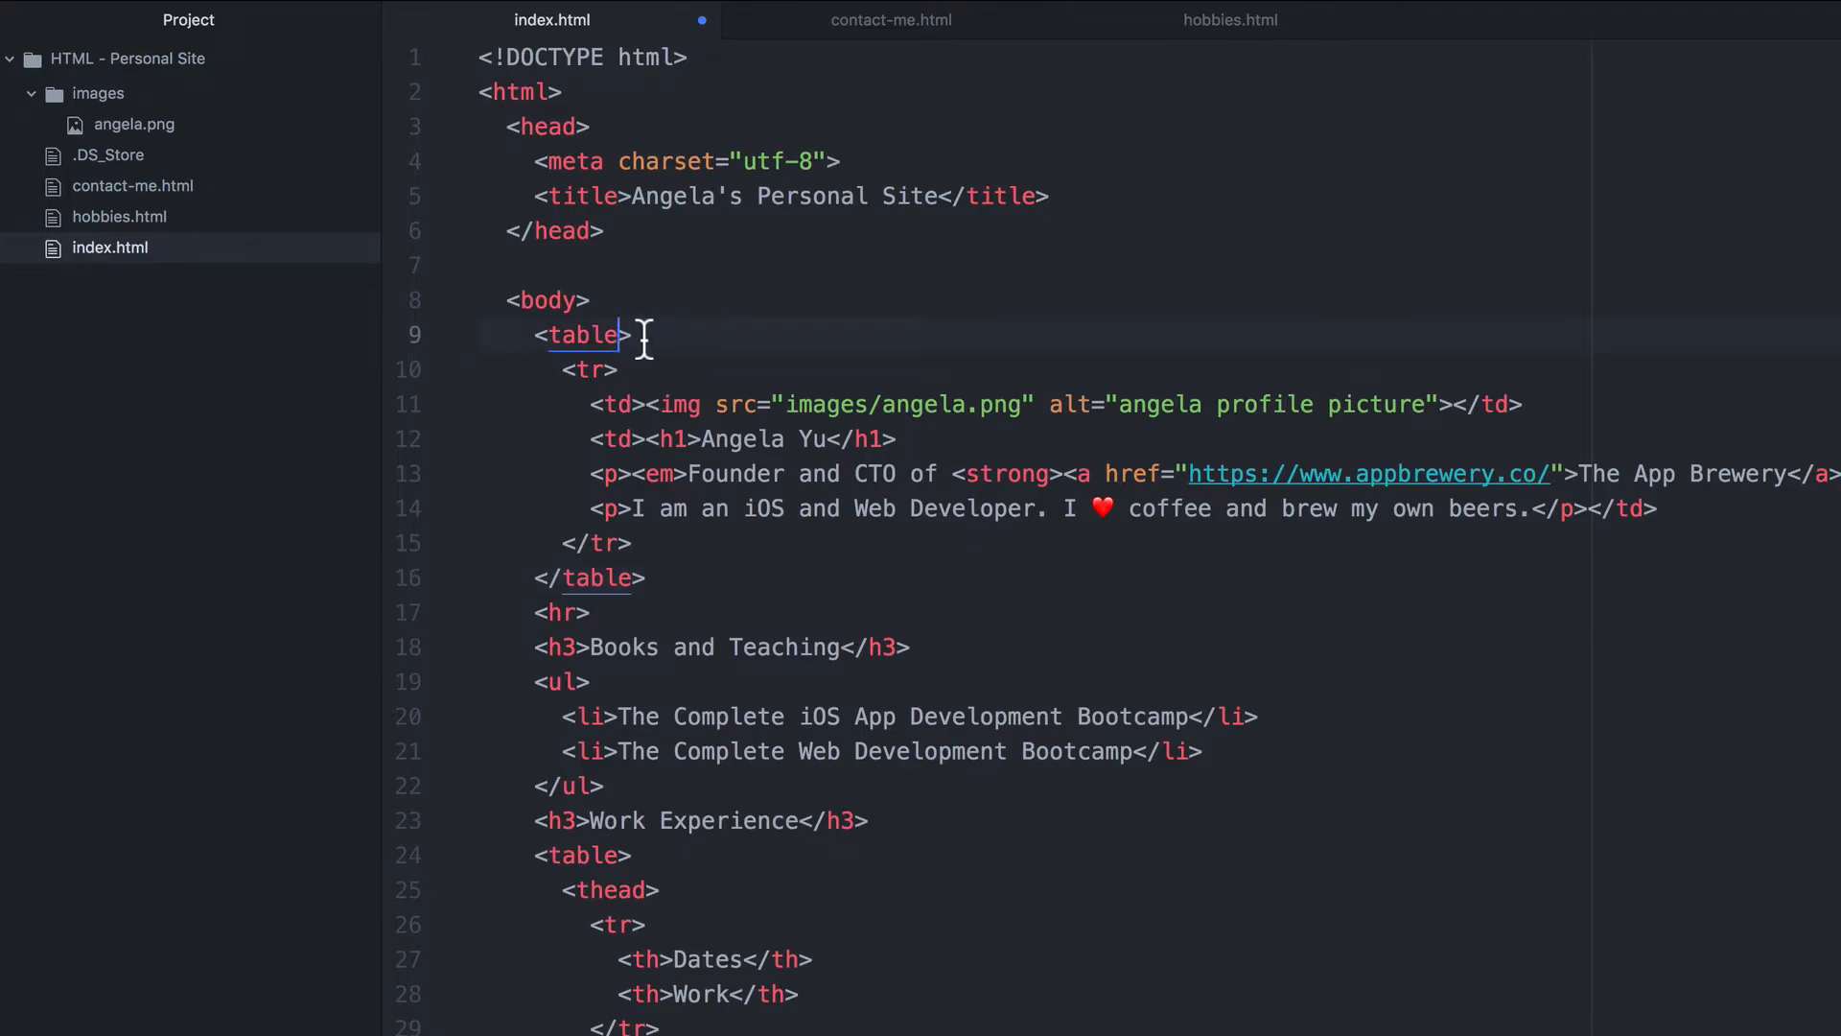
text(cellspacing=")
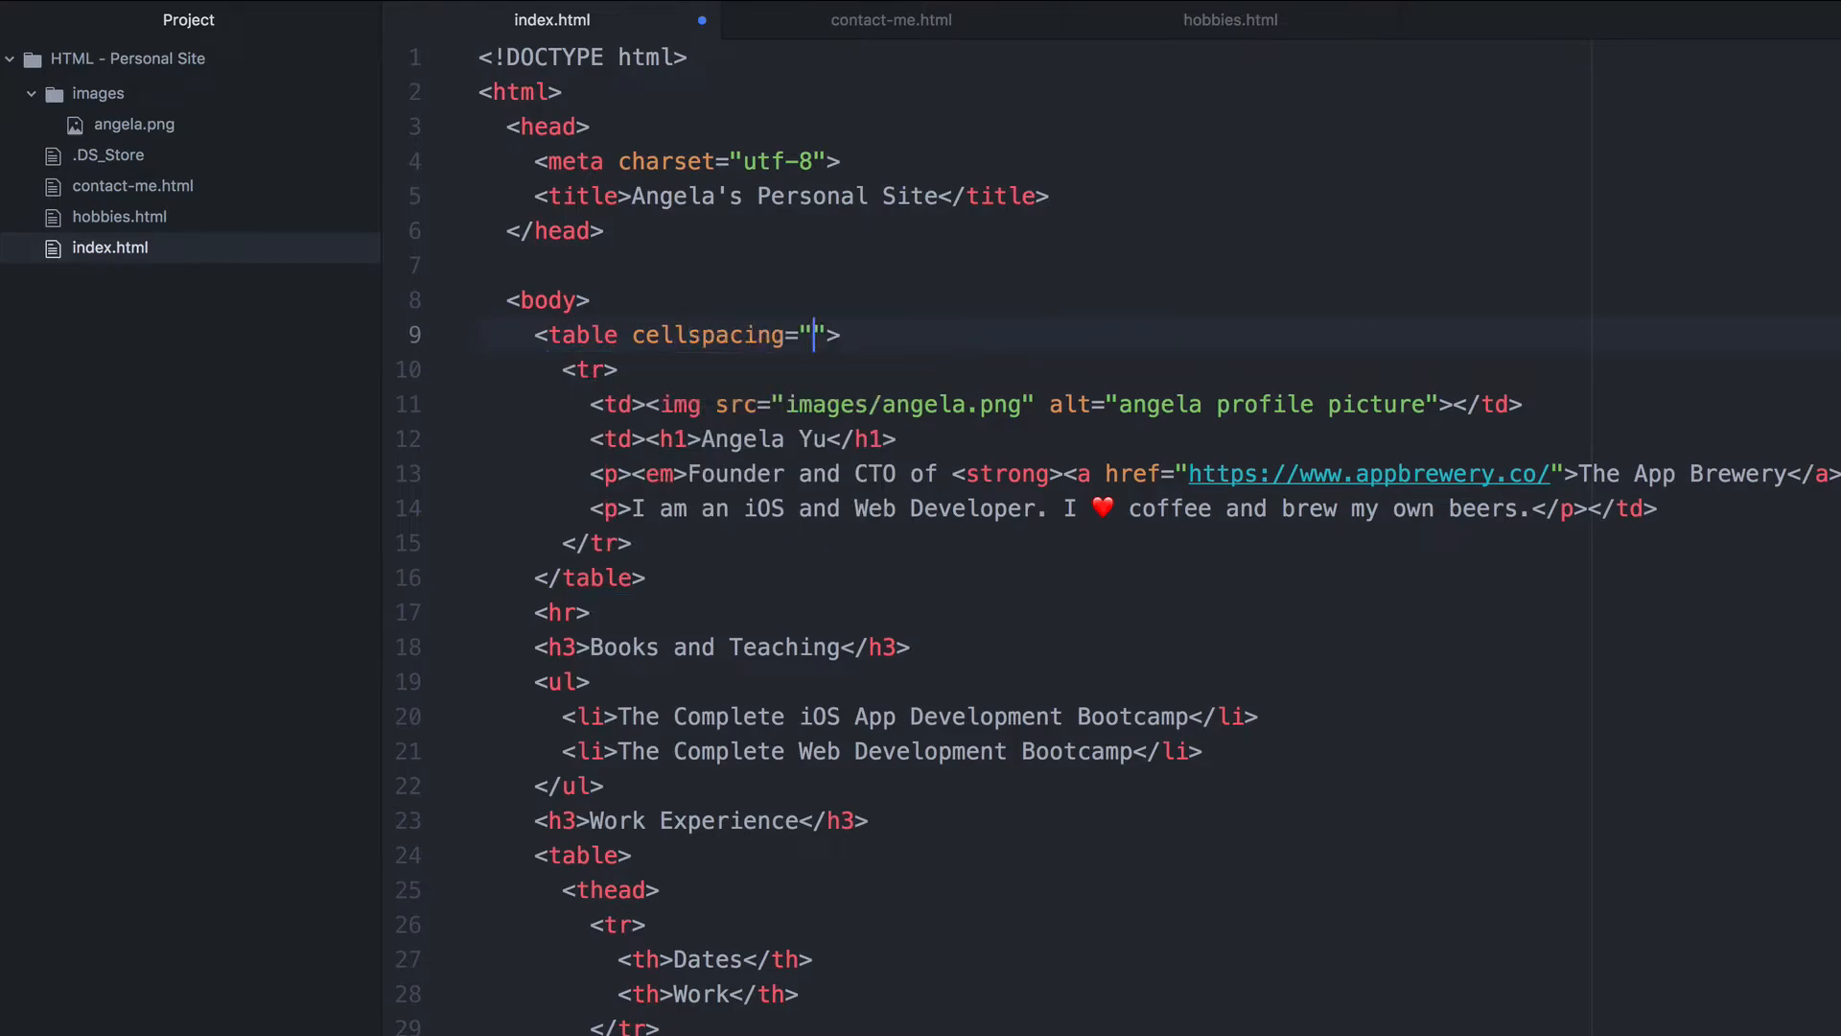
text(20)
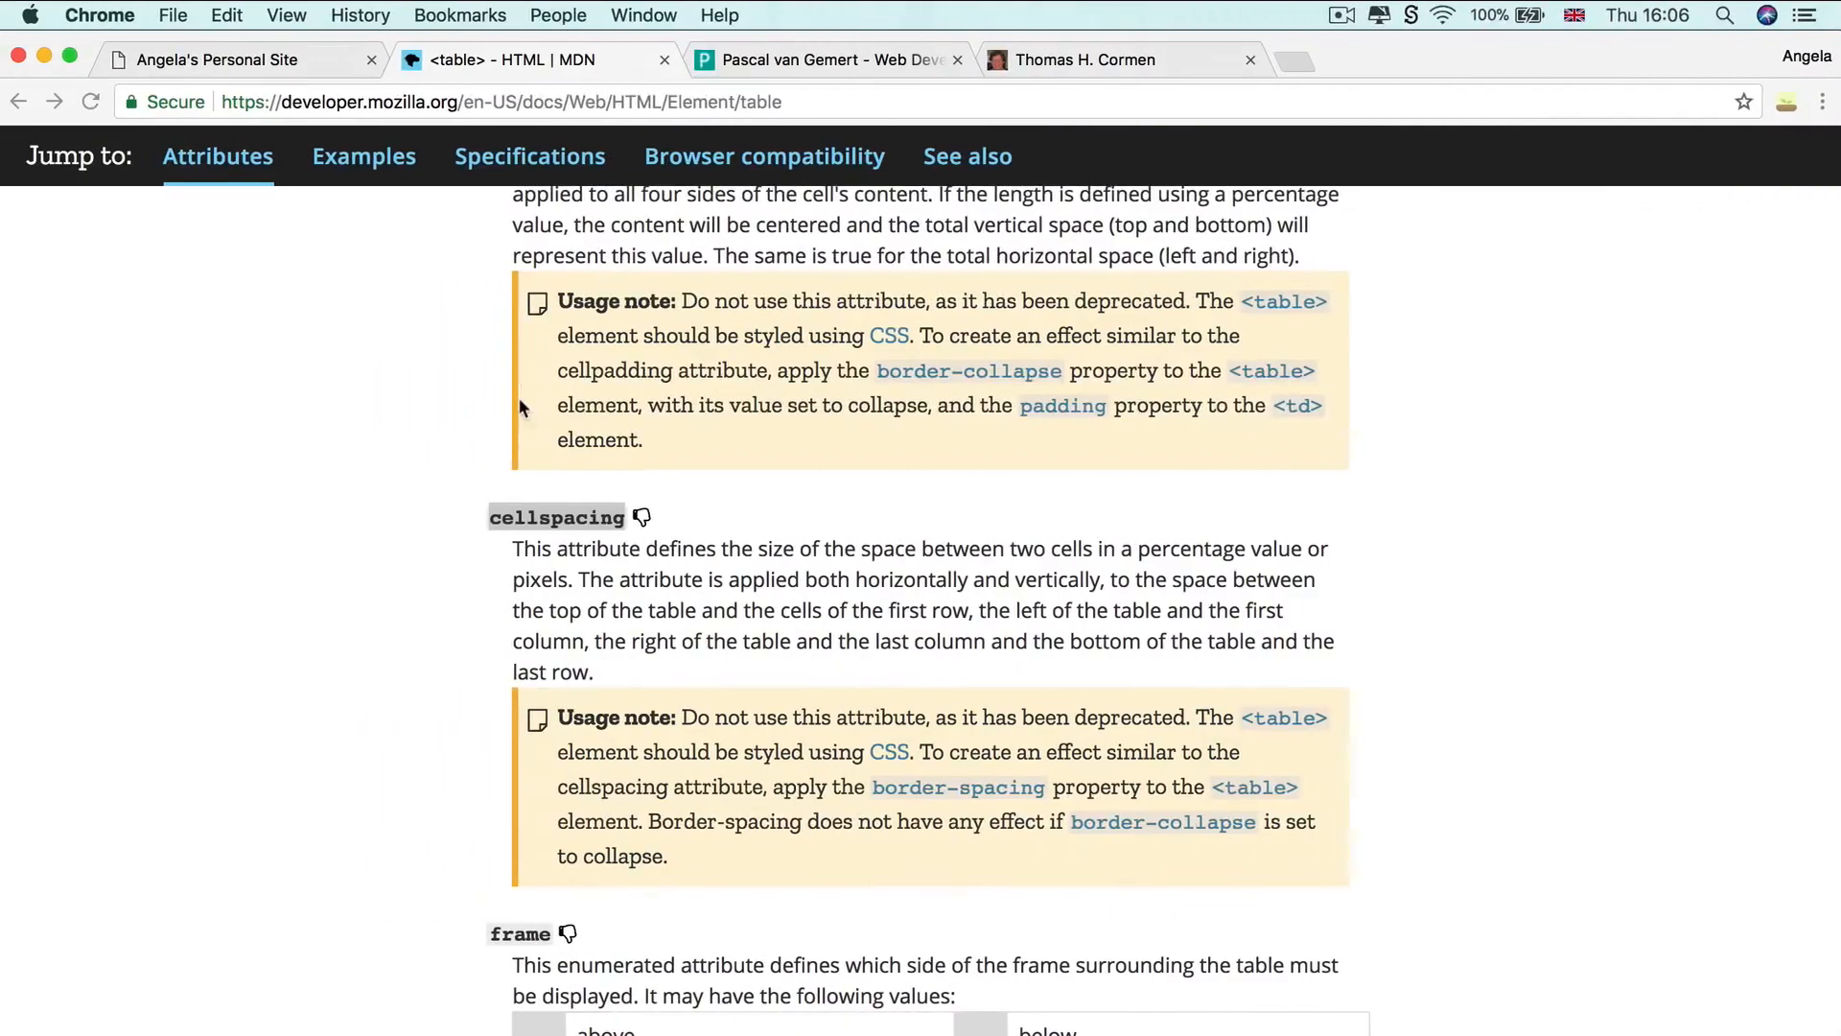
click(234, 57)
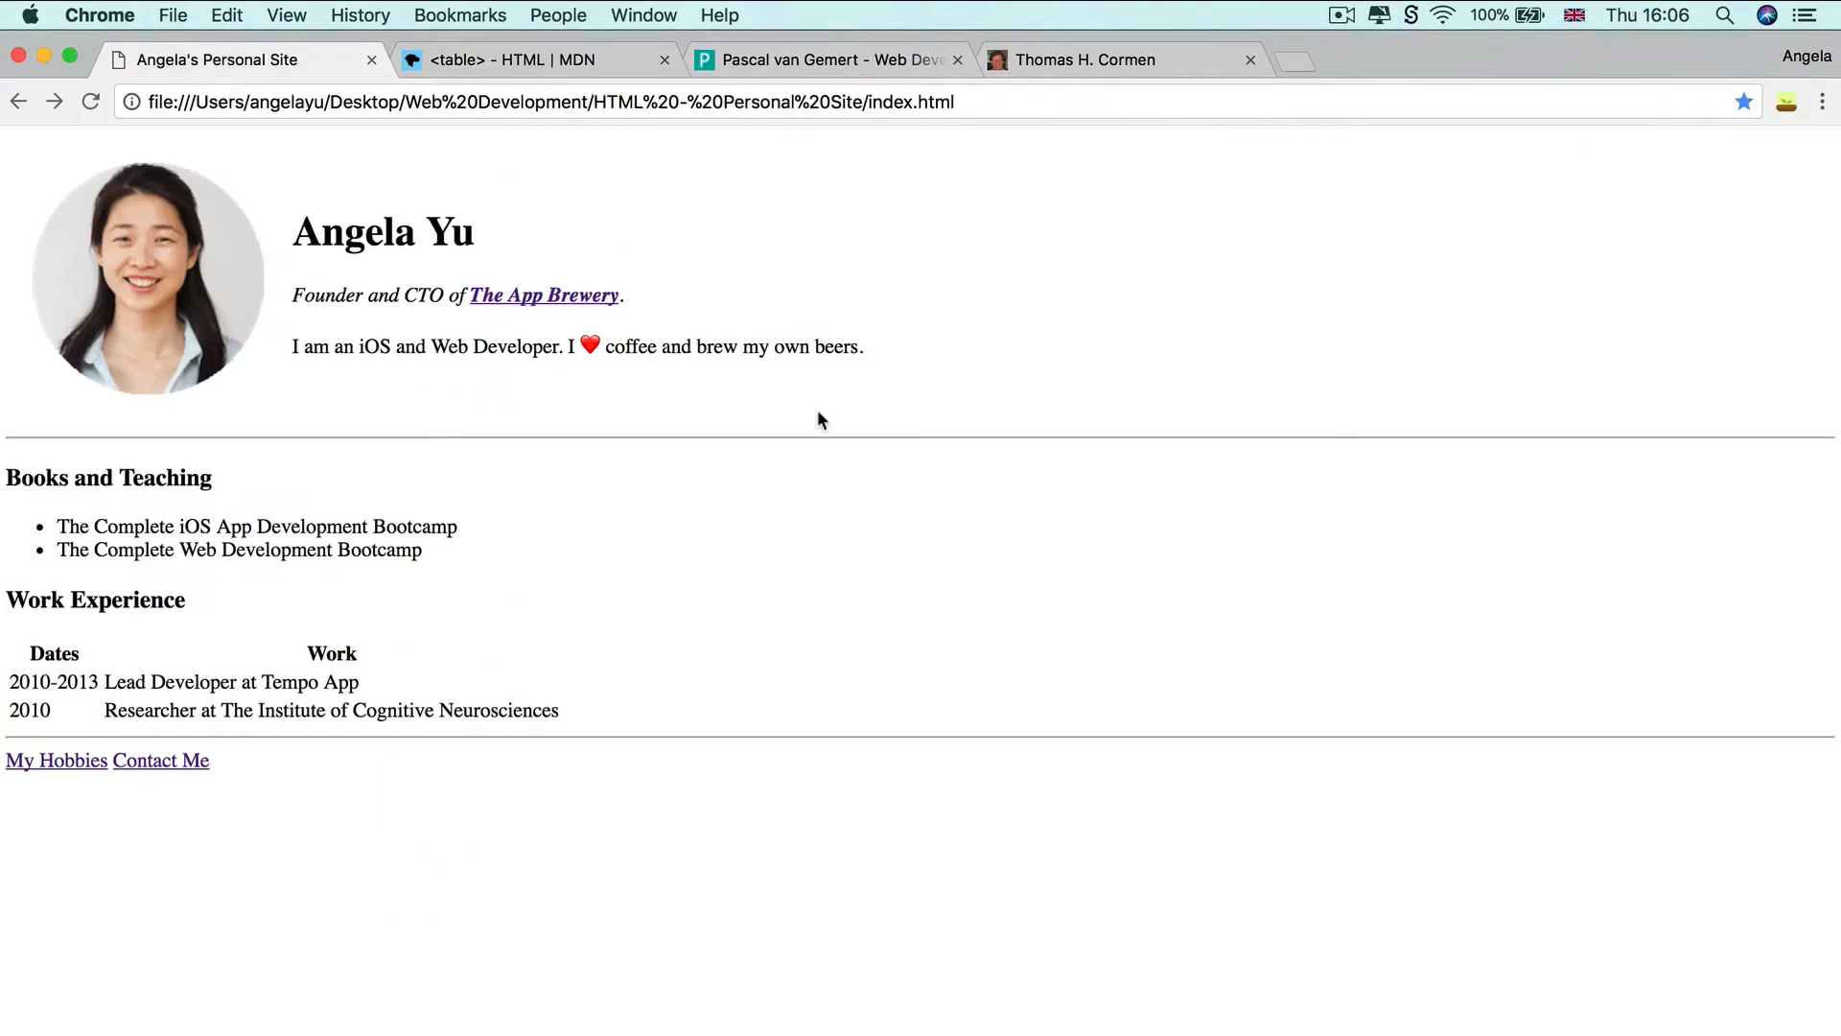